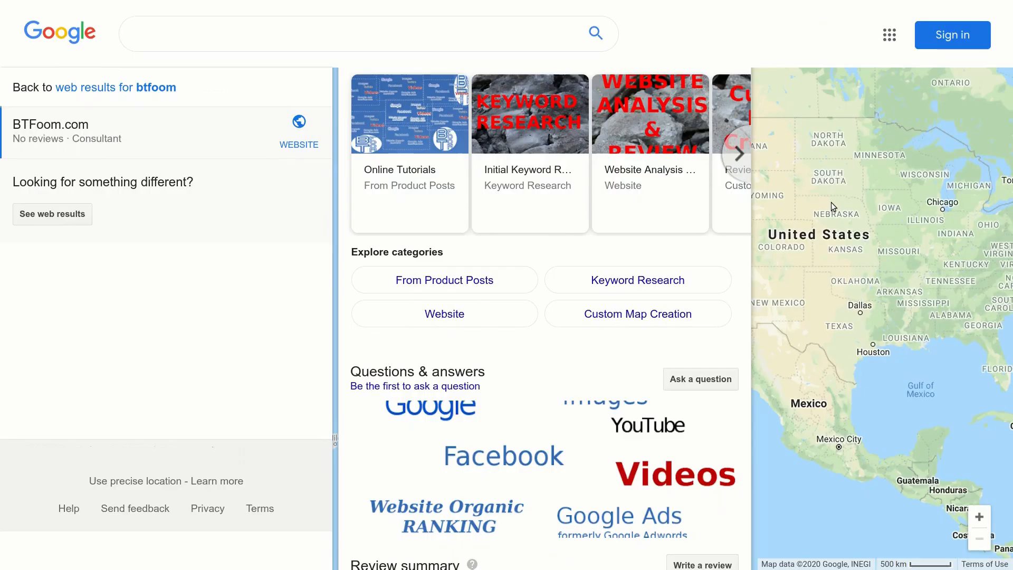
mouse_move(533, 260)
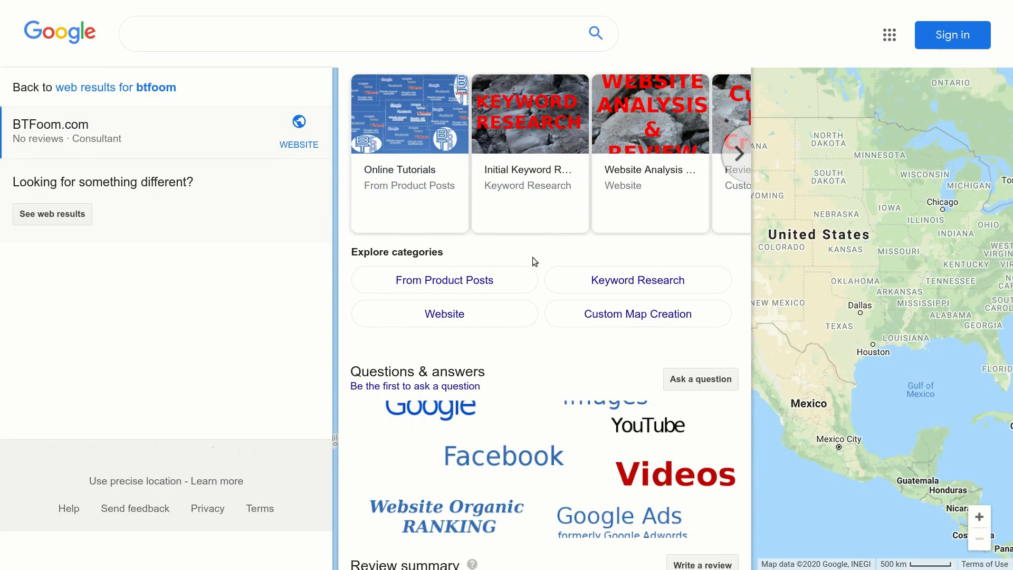
mouse_move(853, 176)
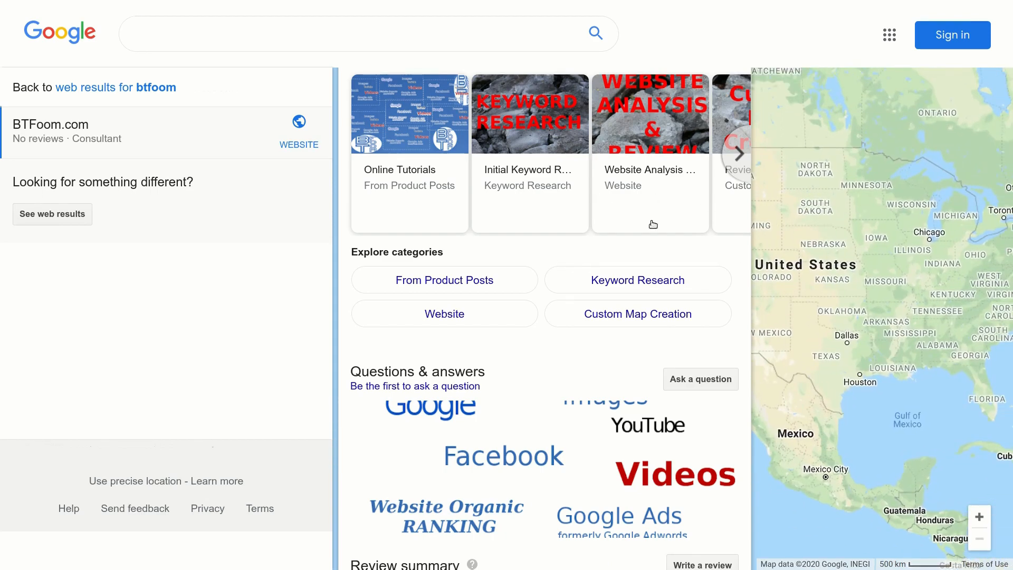
mouse_move(541, 270)
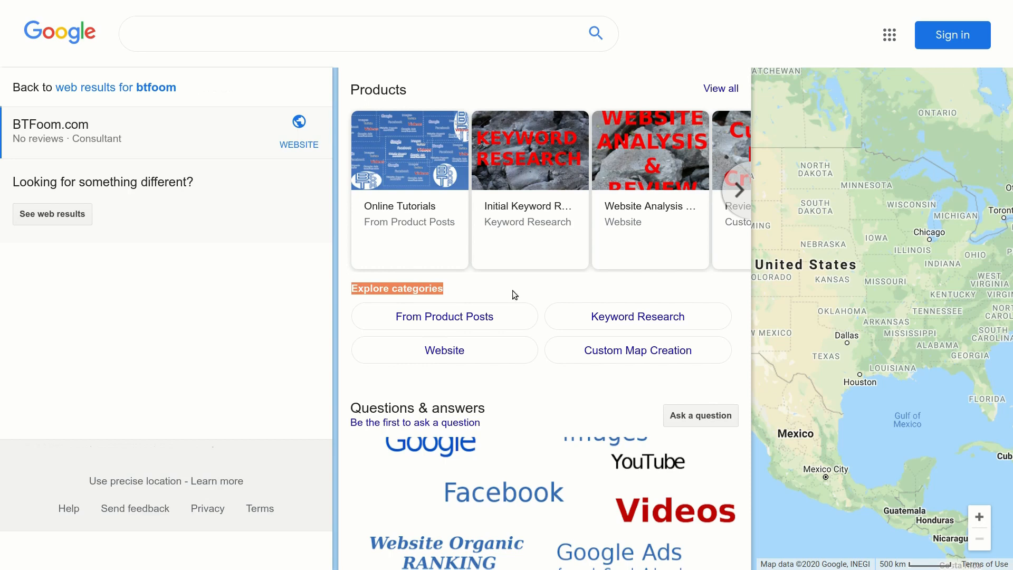
mouse_move(532, 295)
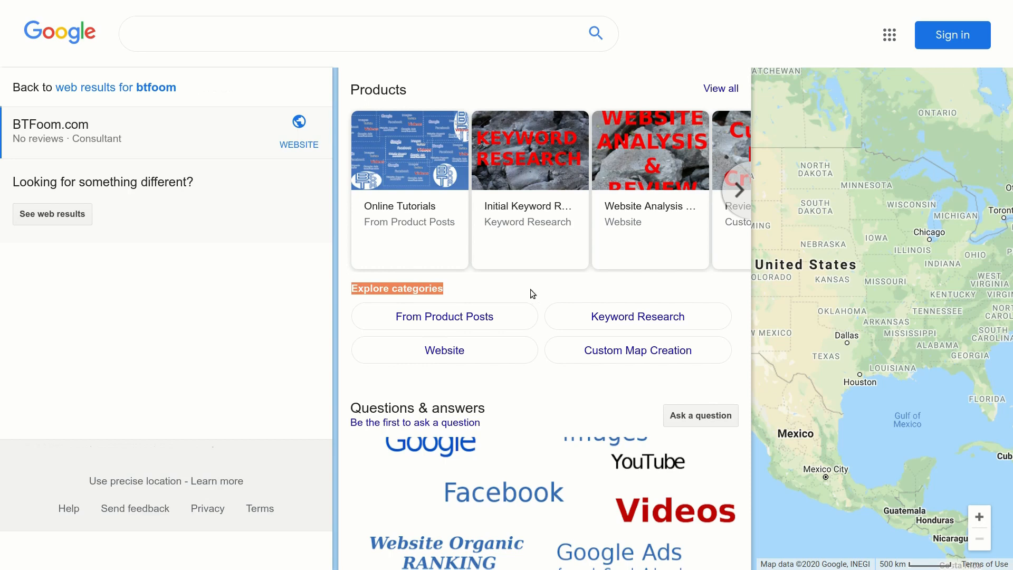
mouse_move(540, 309)
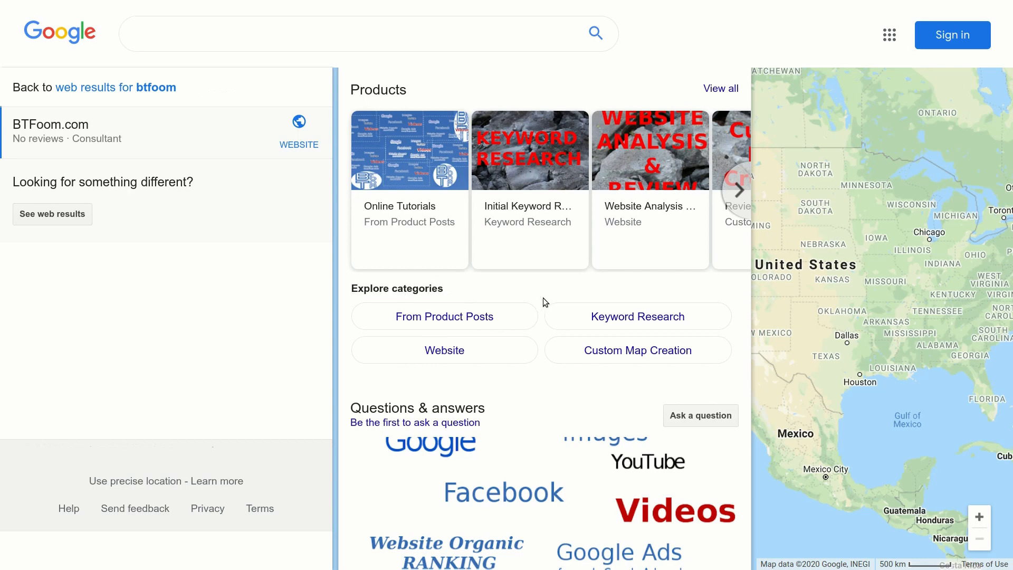
mouse_move(433, 316)
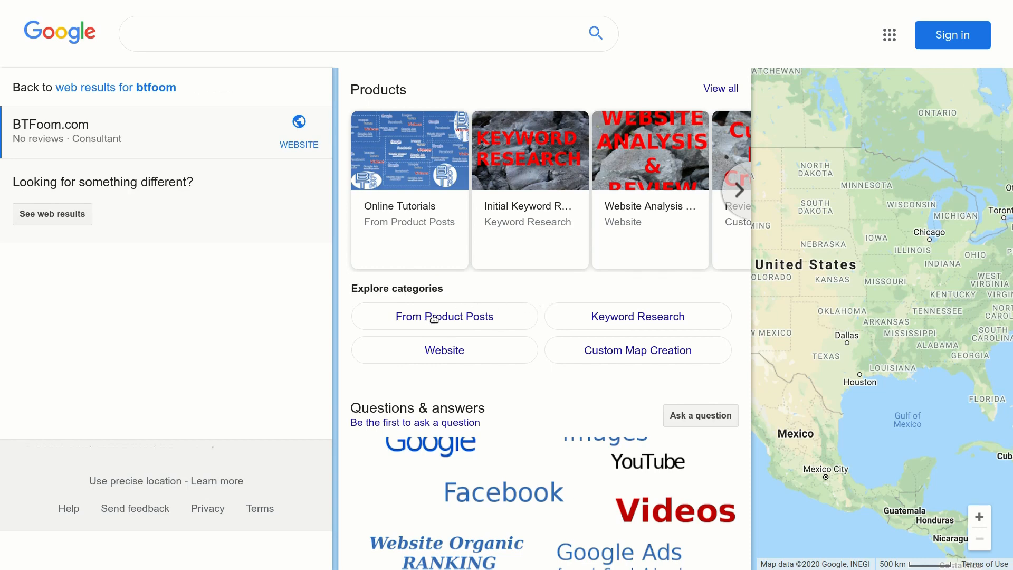
mouse_move(651, 318)
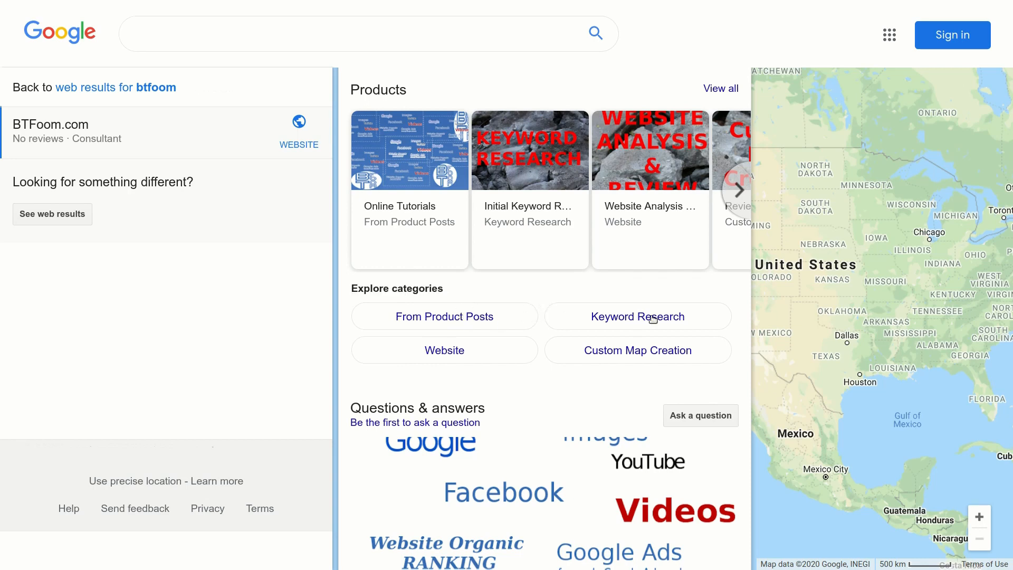
mouse_move(637, 350)
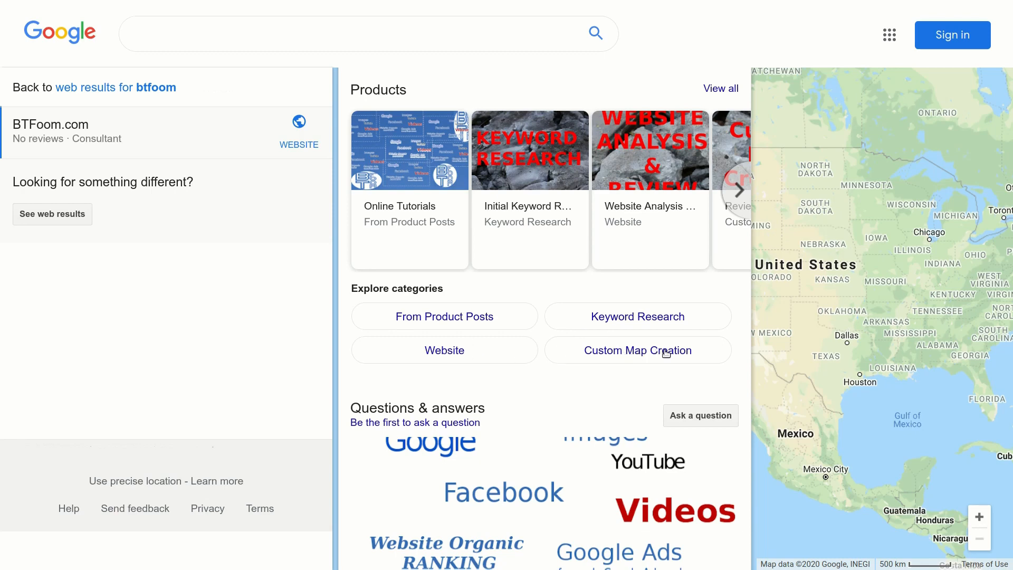
mouse_move(619, 355)
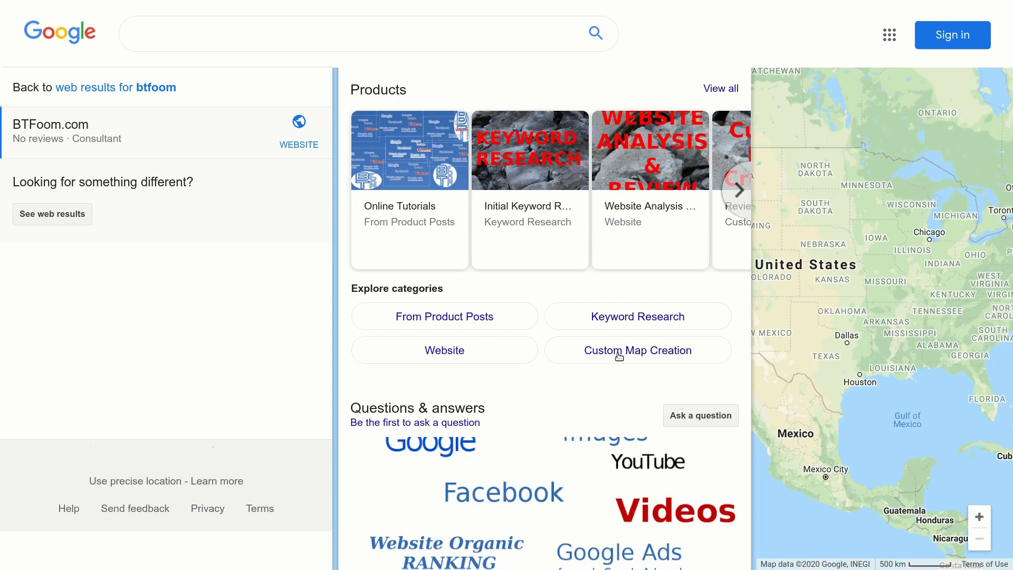
mouse_move(530, 330)
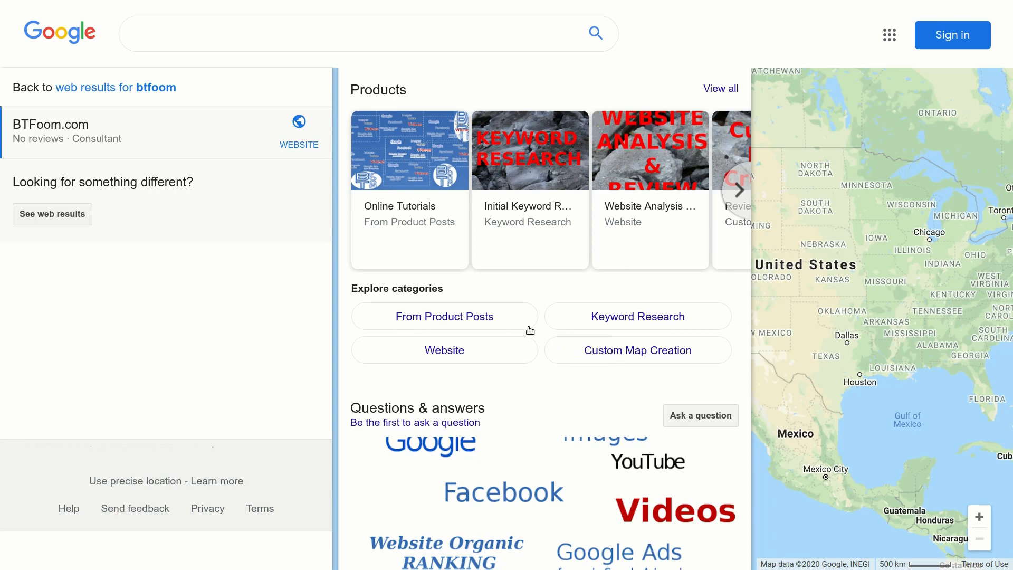
mouse_move(541, 295)
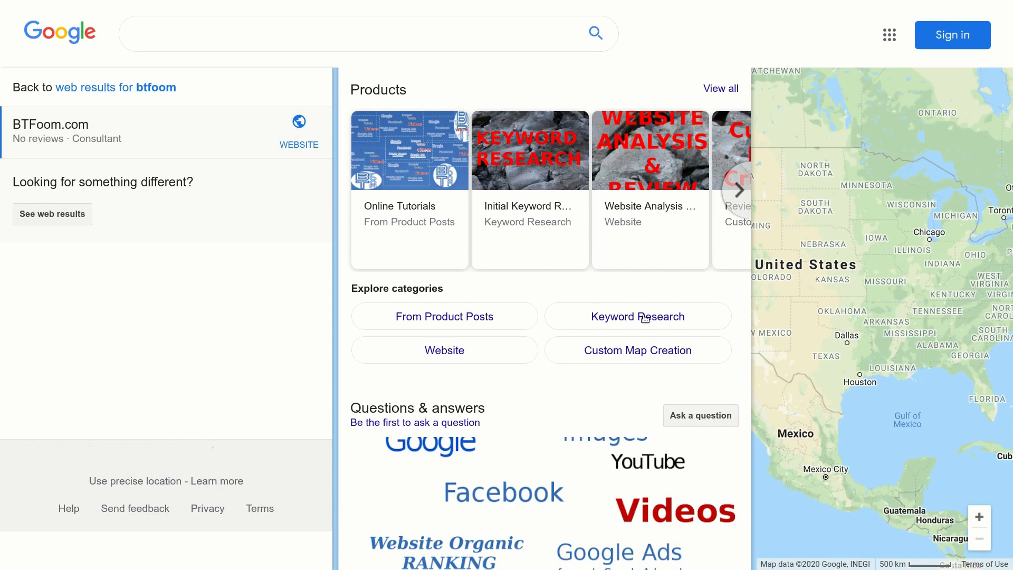
mouse_move(639, 318)
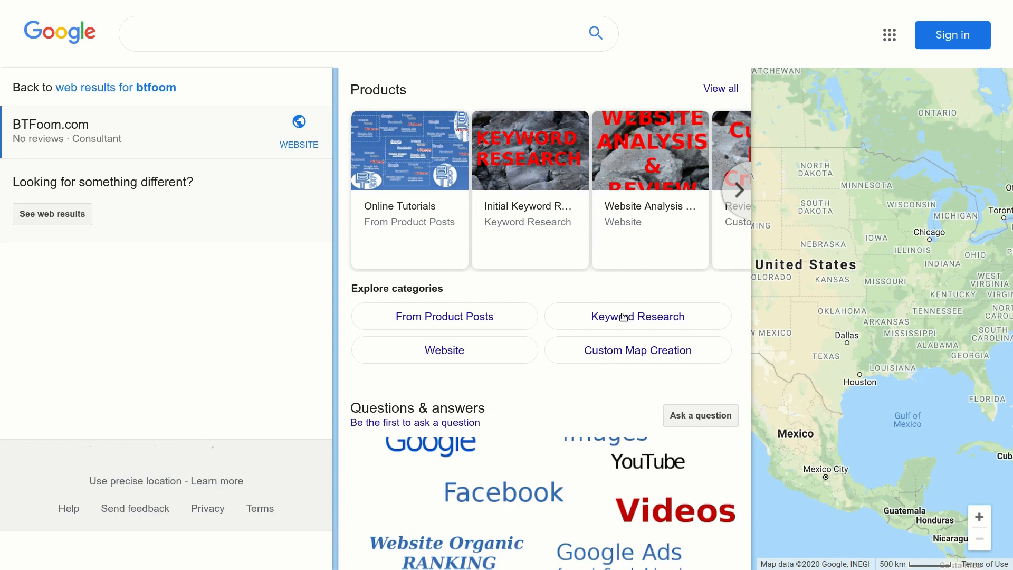
mouse_move(552, 299)
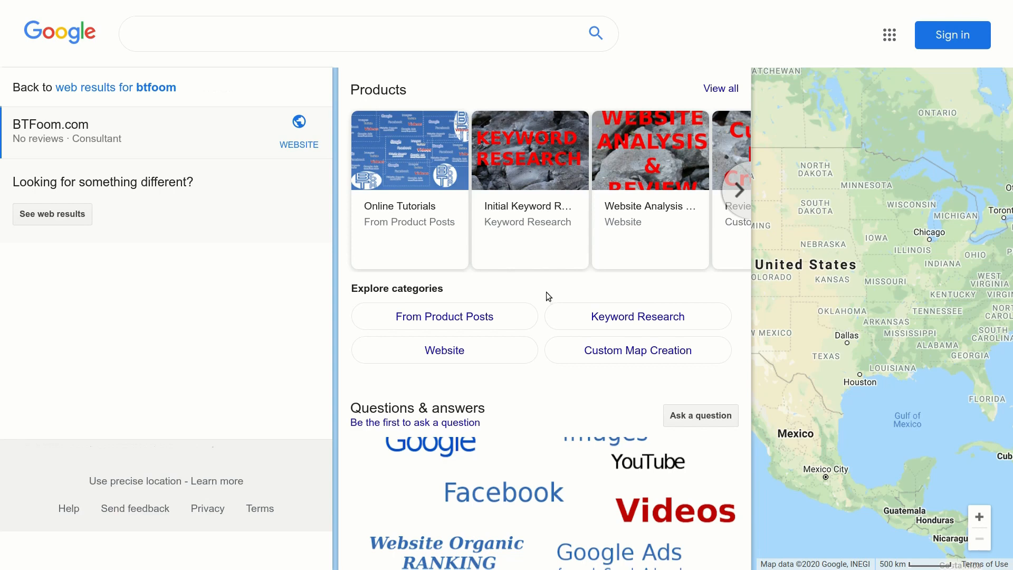
mouse_move(927, 270)
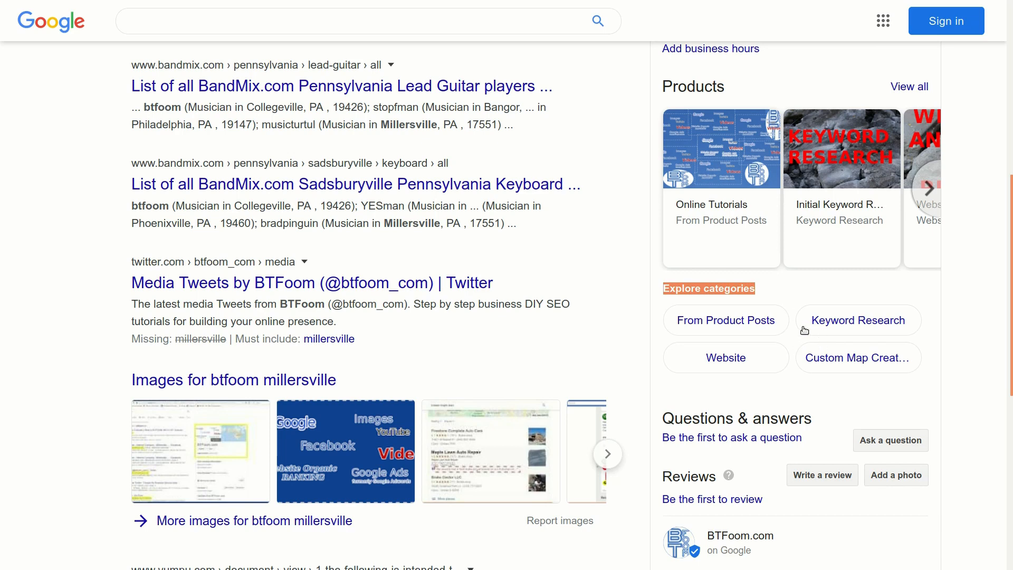
mouse_move(794, 347)
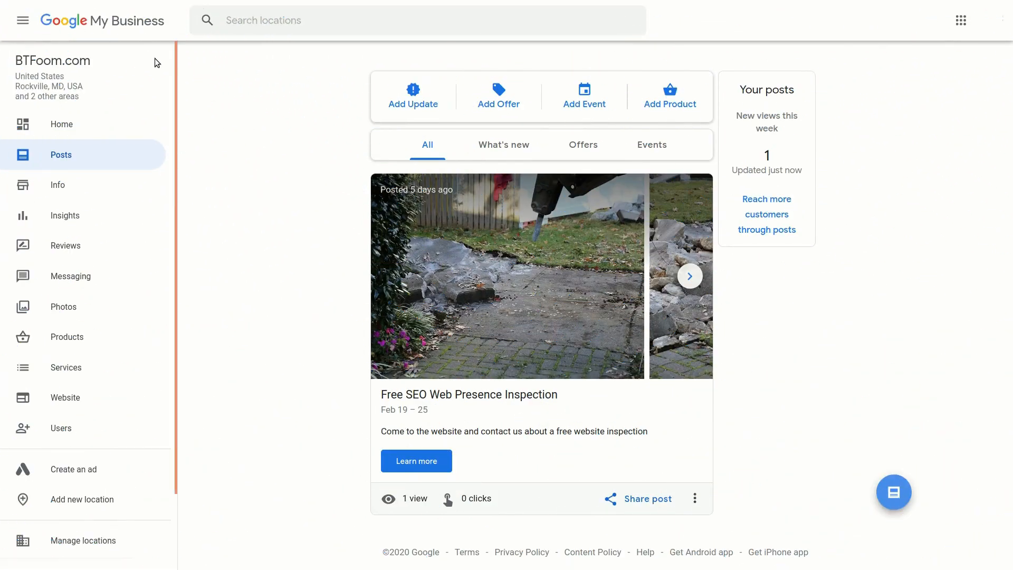
mouse_move(83, 154)
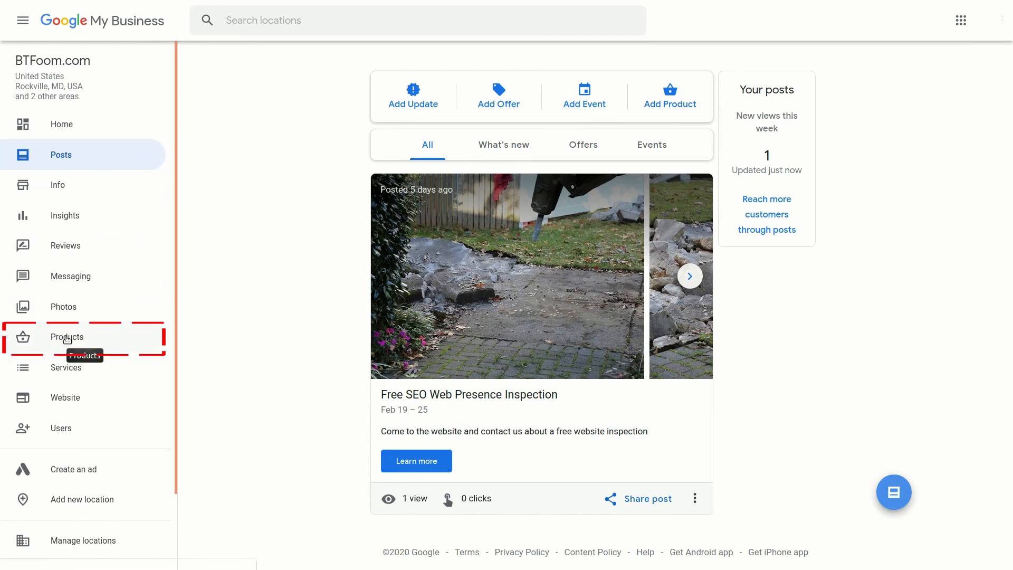
click(67, 336)
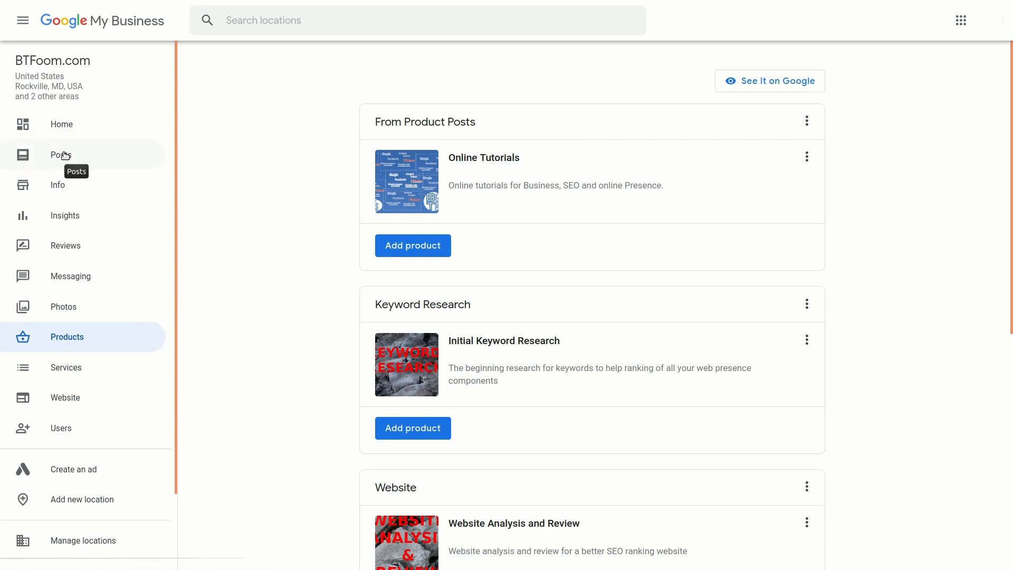
mouse_move(318, 171)
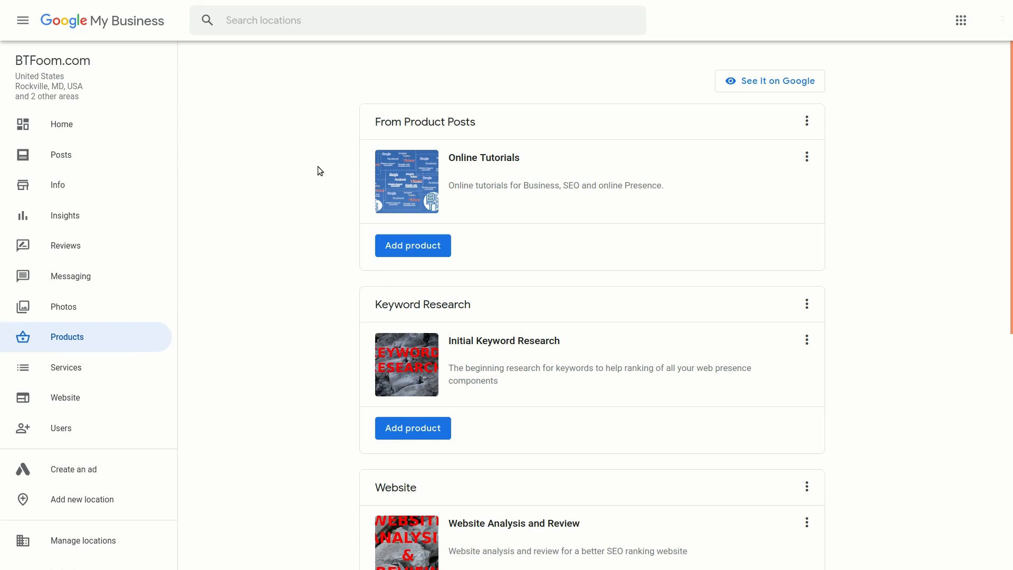
scroll(down, 3)
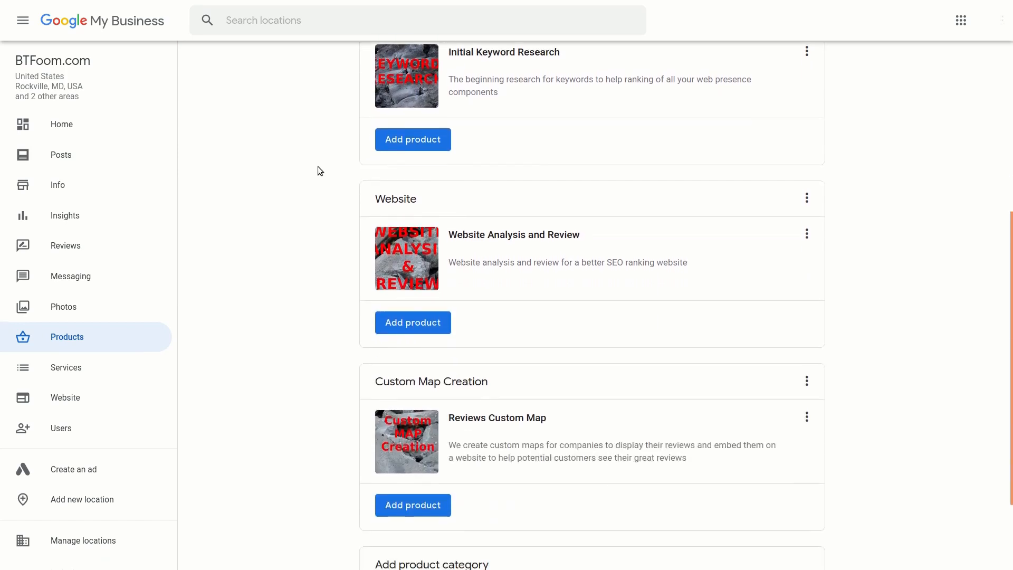
scroll(down, 3)
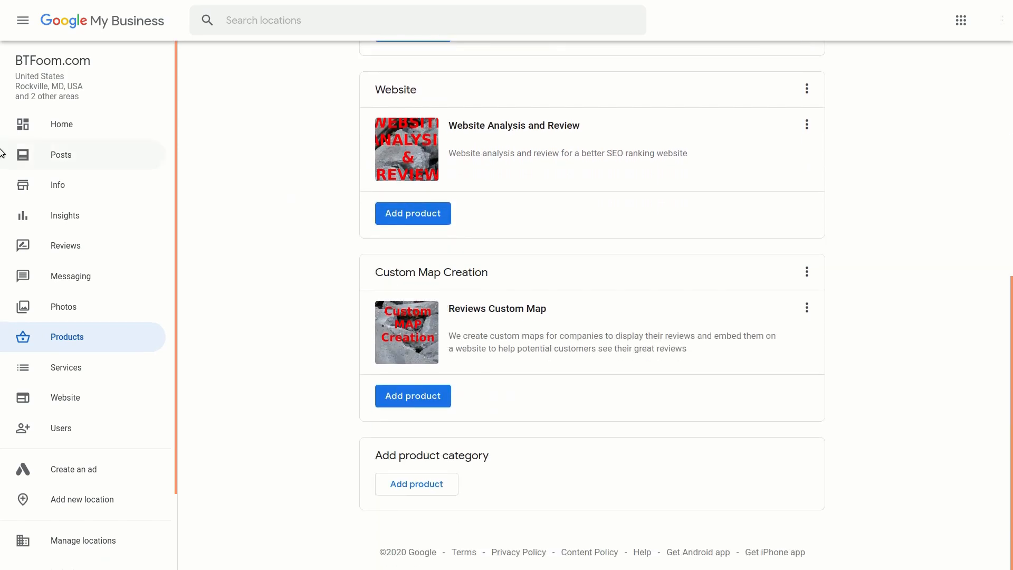
click(61, 154)
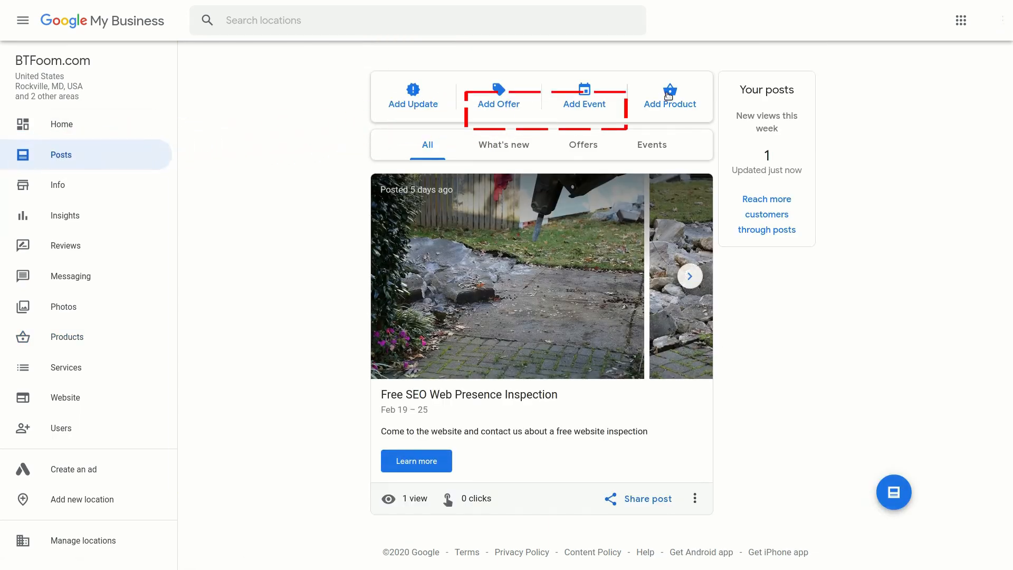
- Start a new product post and show its category choices
click(670, 103)
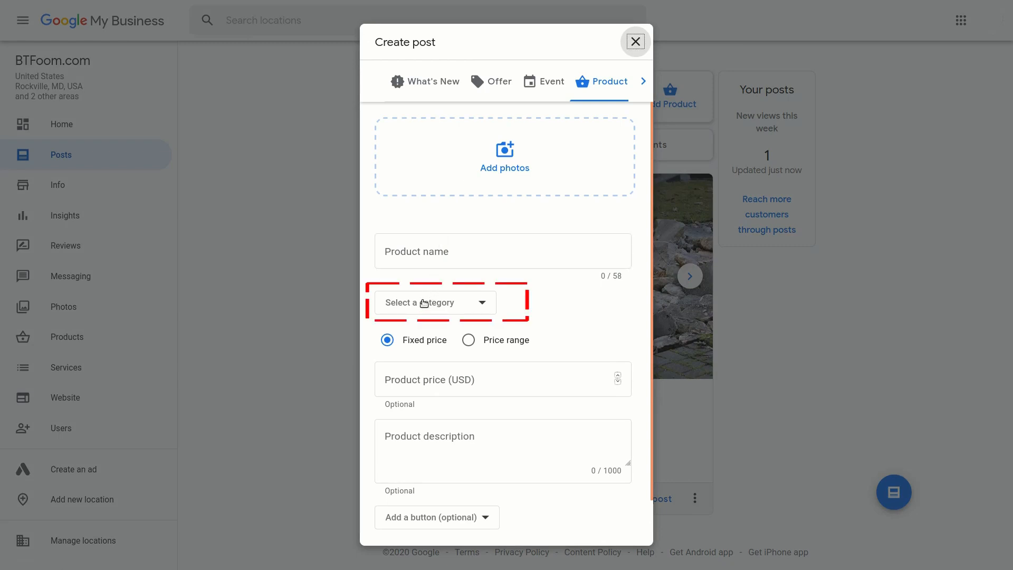
click(433, 301)
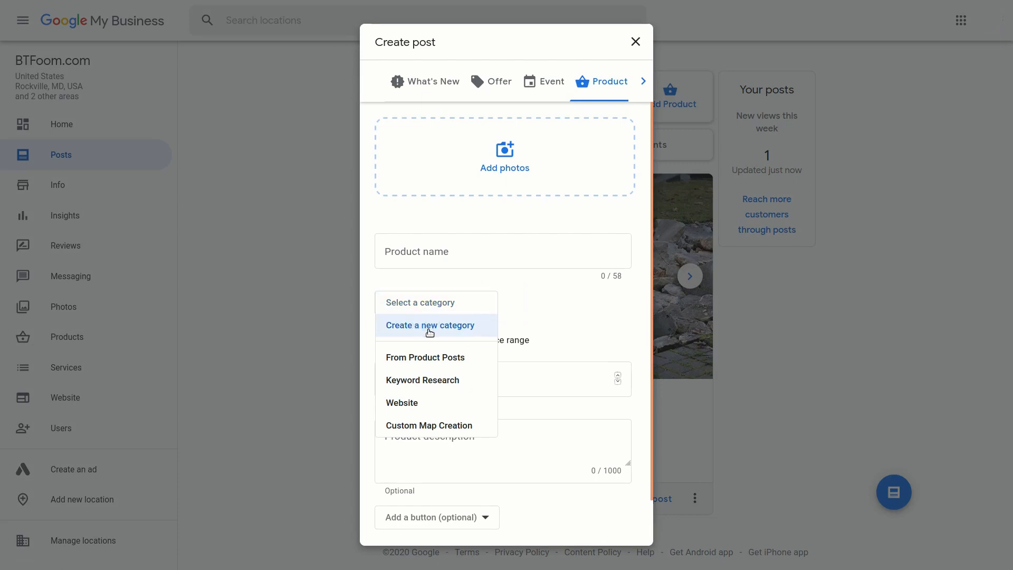
- Choose Create a new category, leaving the Product category field empty and ready
click(429, 325)
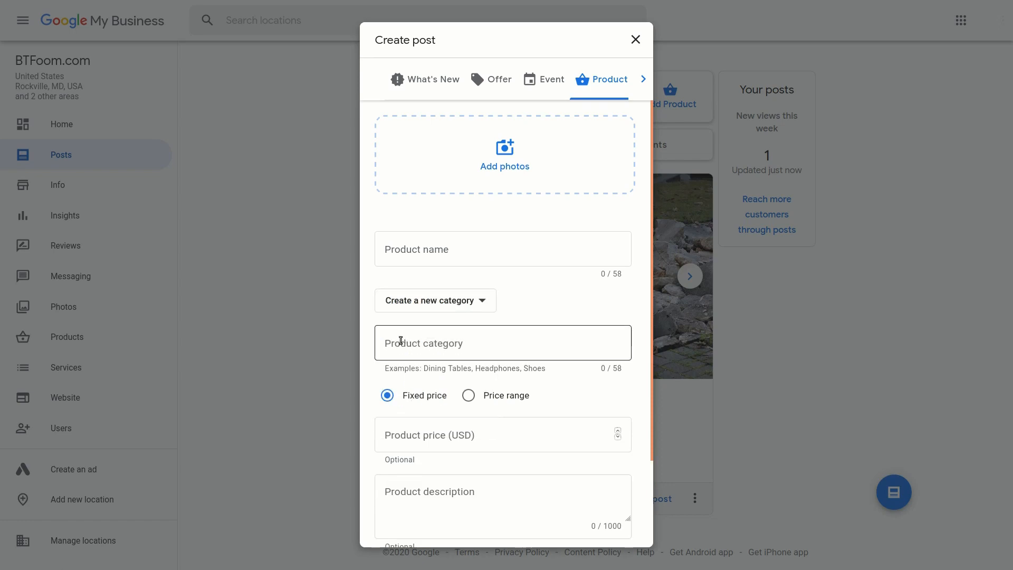
click(502, 342)
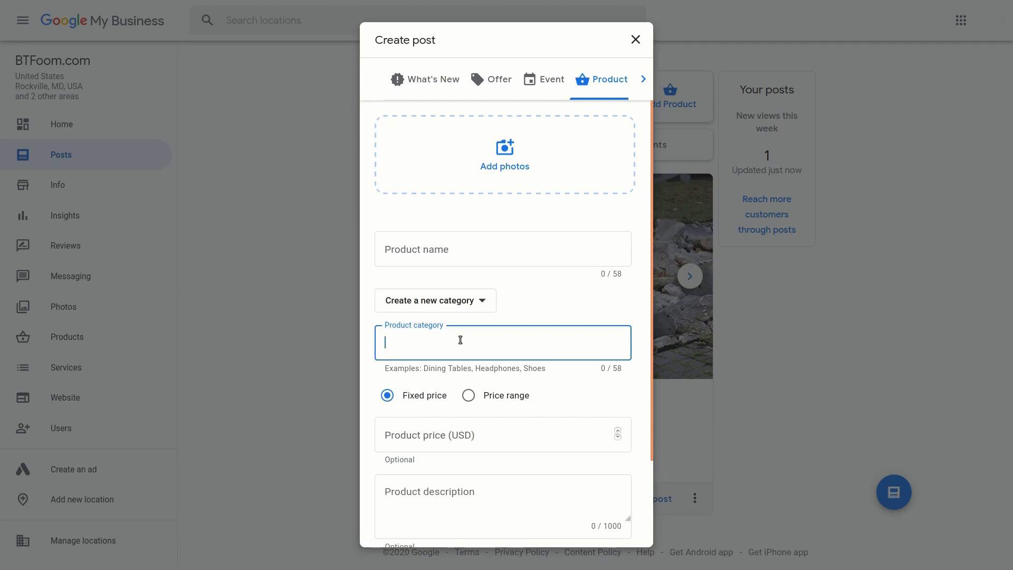
mouse_move(504, 166)
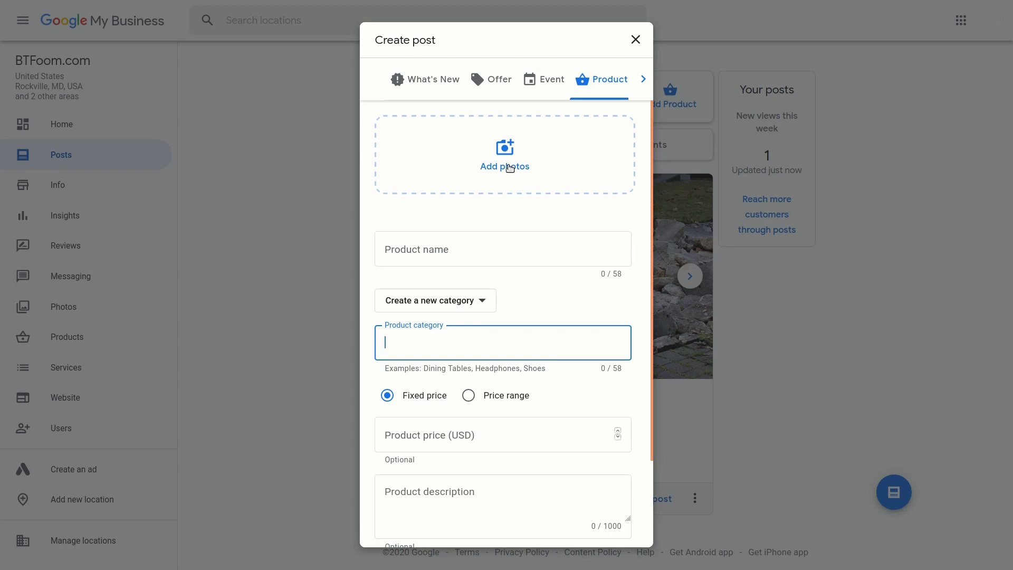
scroll(down, 3)
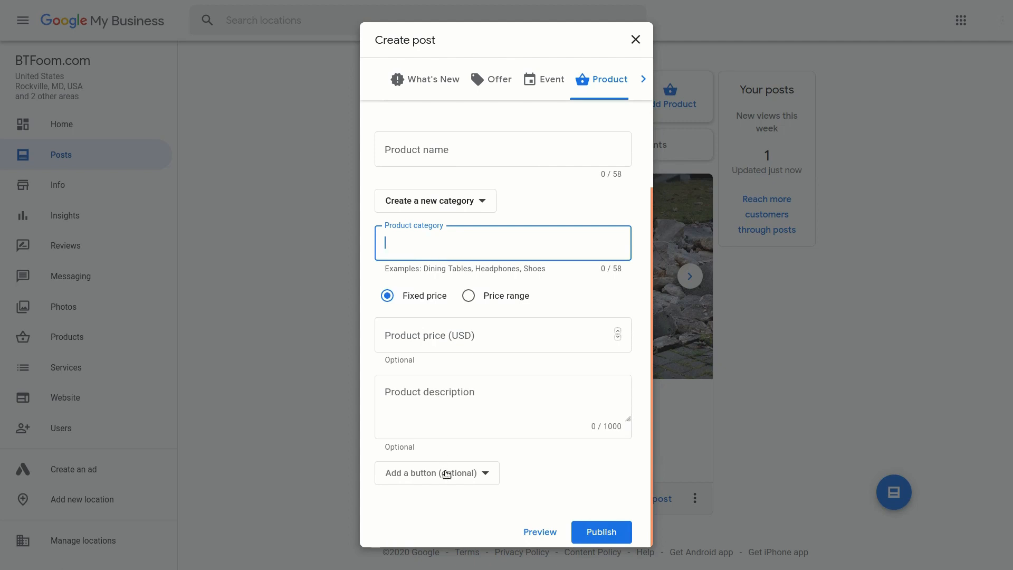
click(437, 472)
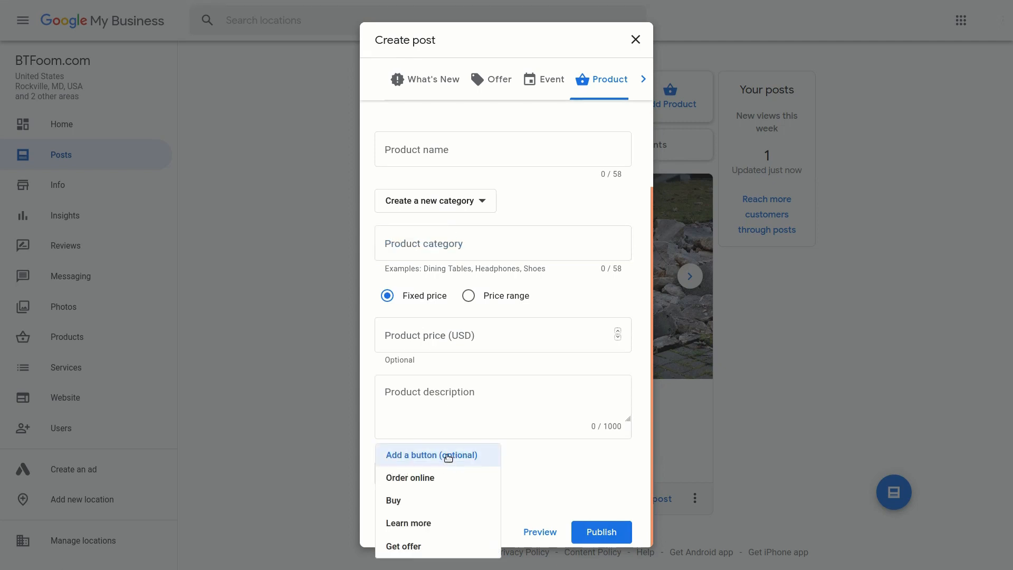
mouse_move(407, 523)
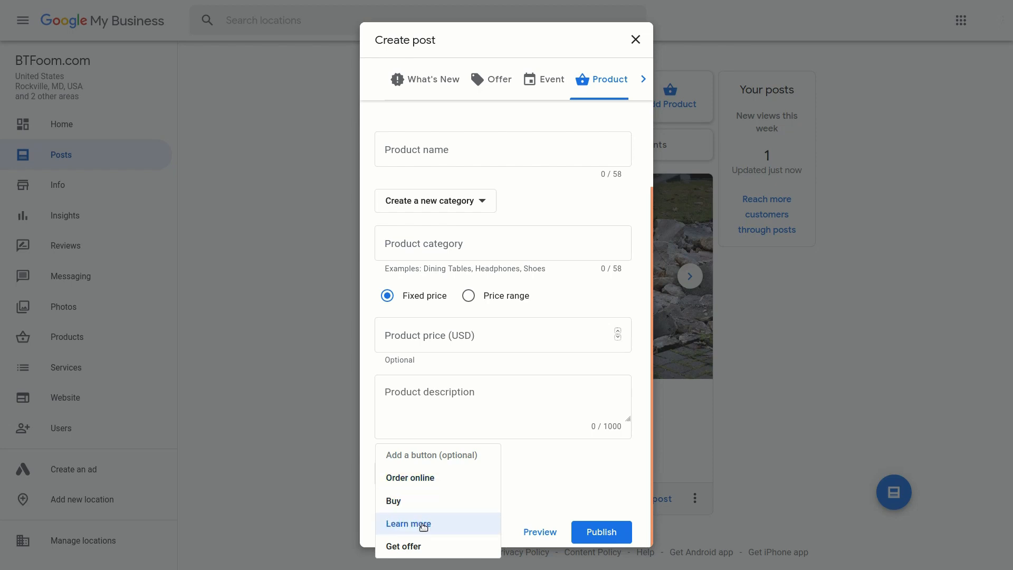
mouse_move(465, 493)
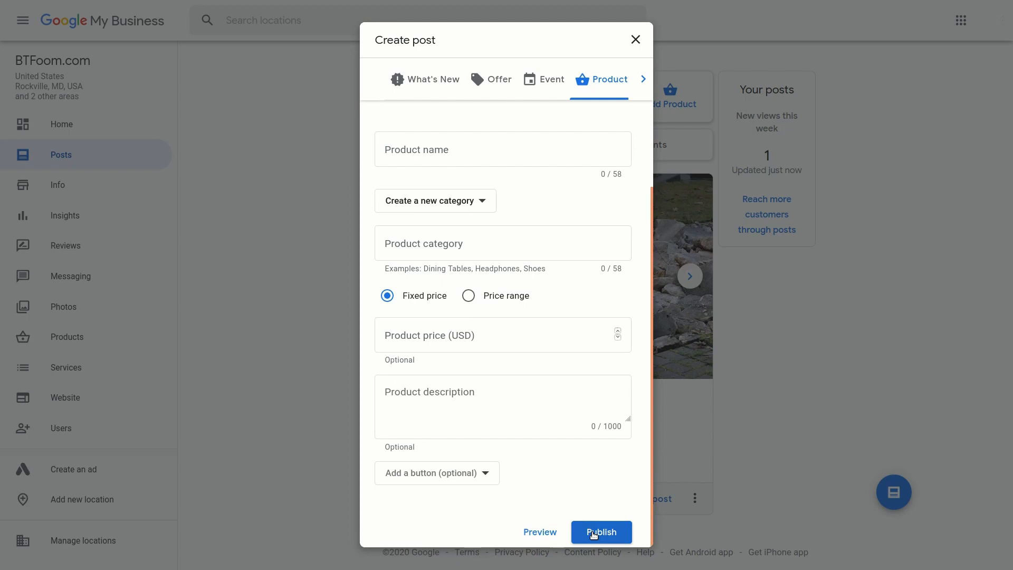
mouse_move(592, 516)
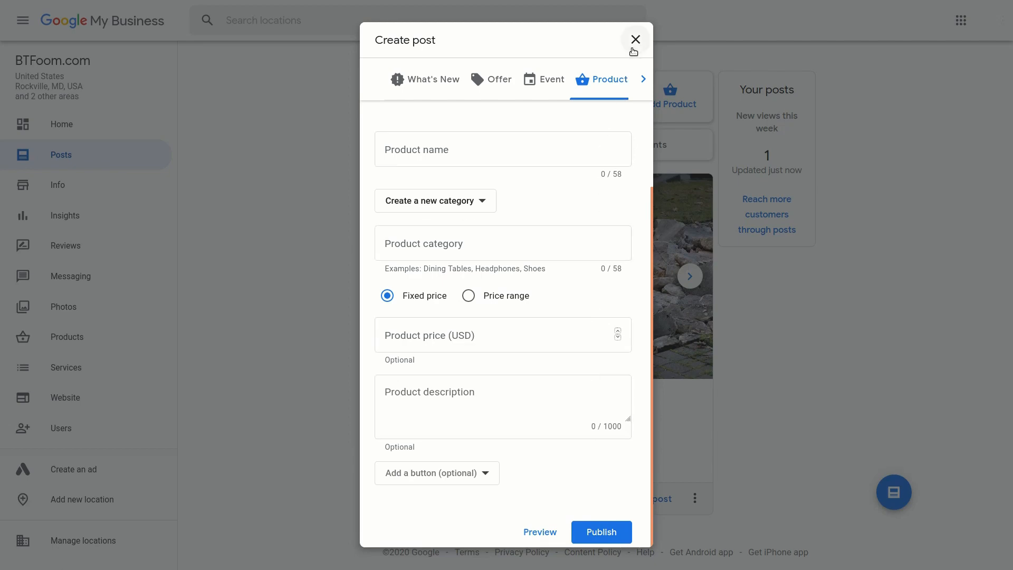
- Close the unpublished post and review the Products page down to Custom Map Creation
click(634, 39)
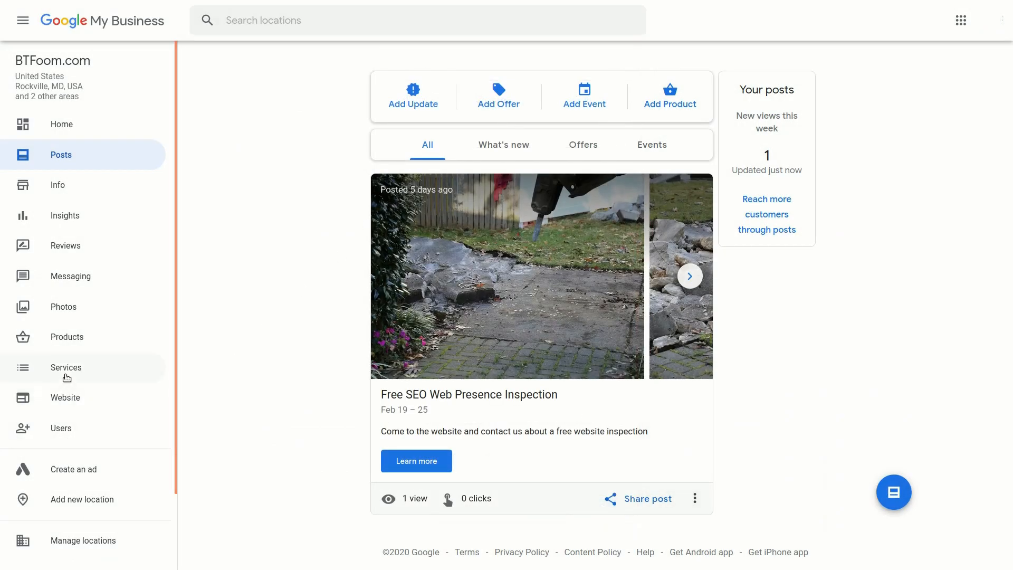
click(66, 336)
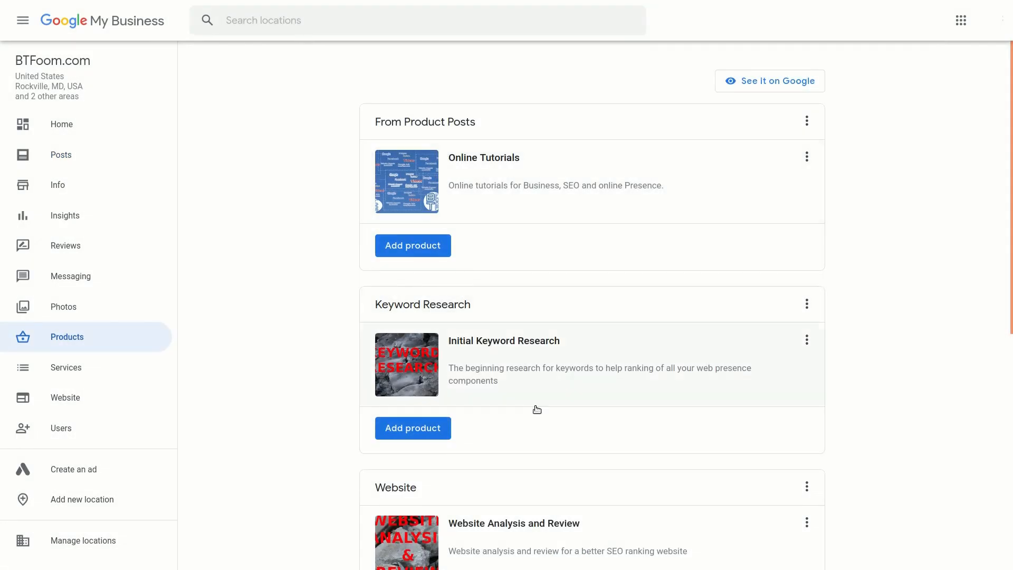
scroll(down, 3)
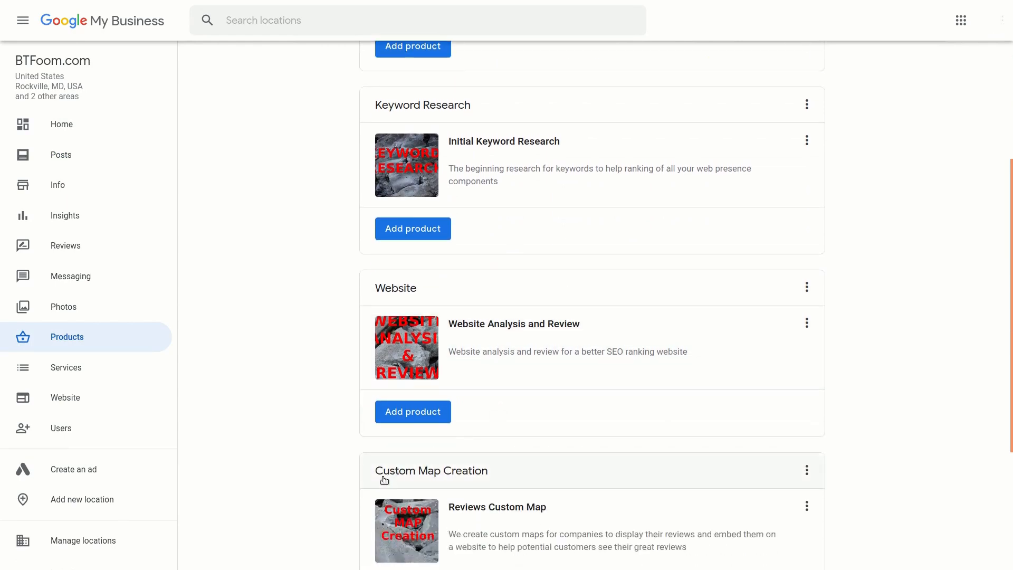
mouse_move(490, 478)
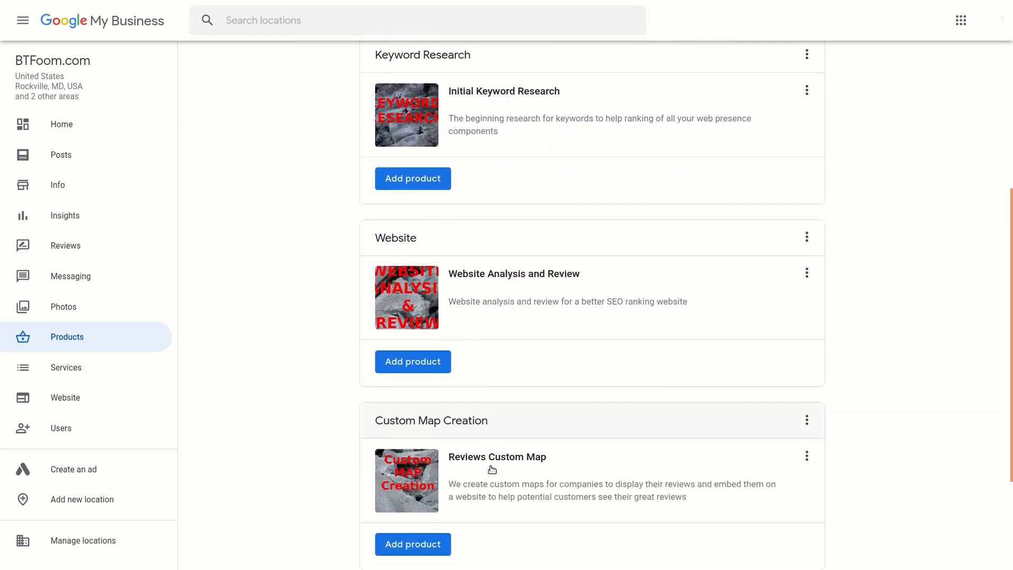
scroll(down, 3)
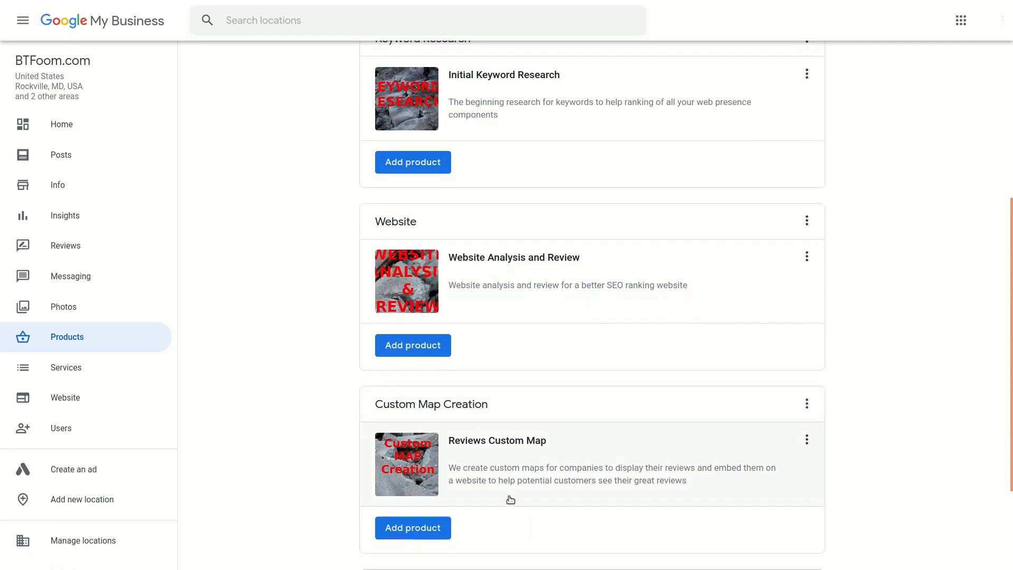
scroll(down, 3)
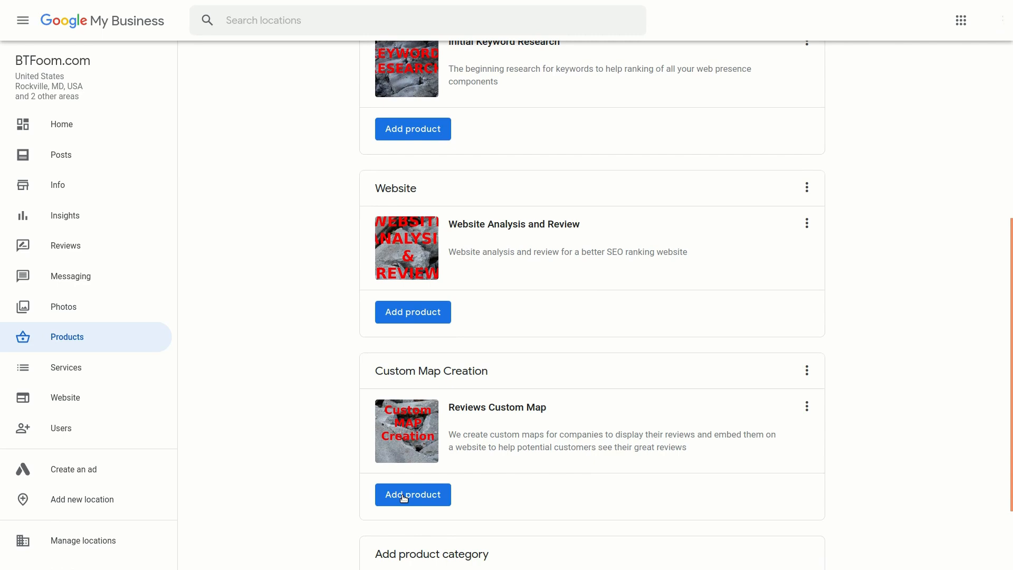
click(413, 493)
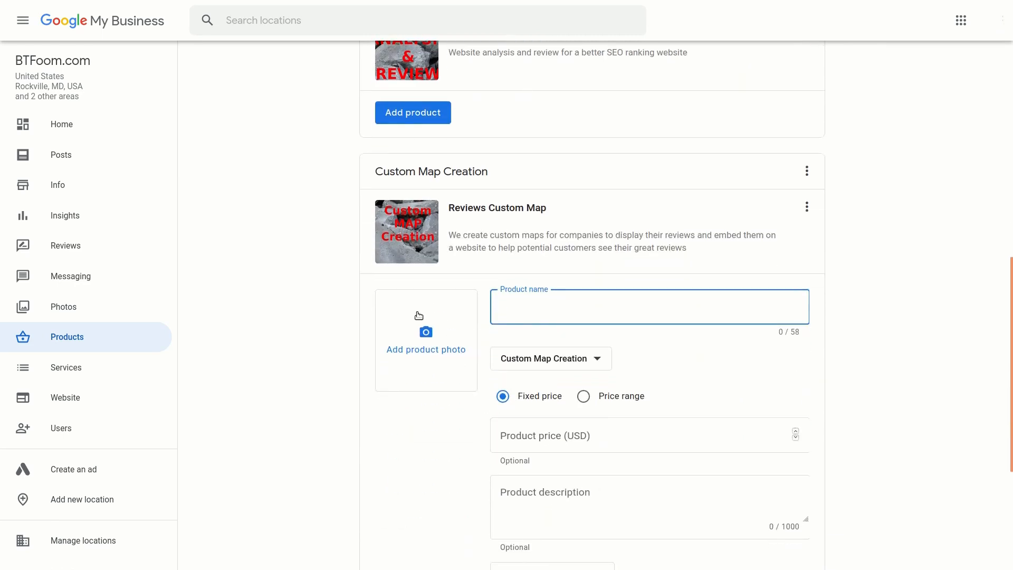
click(646, 307)
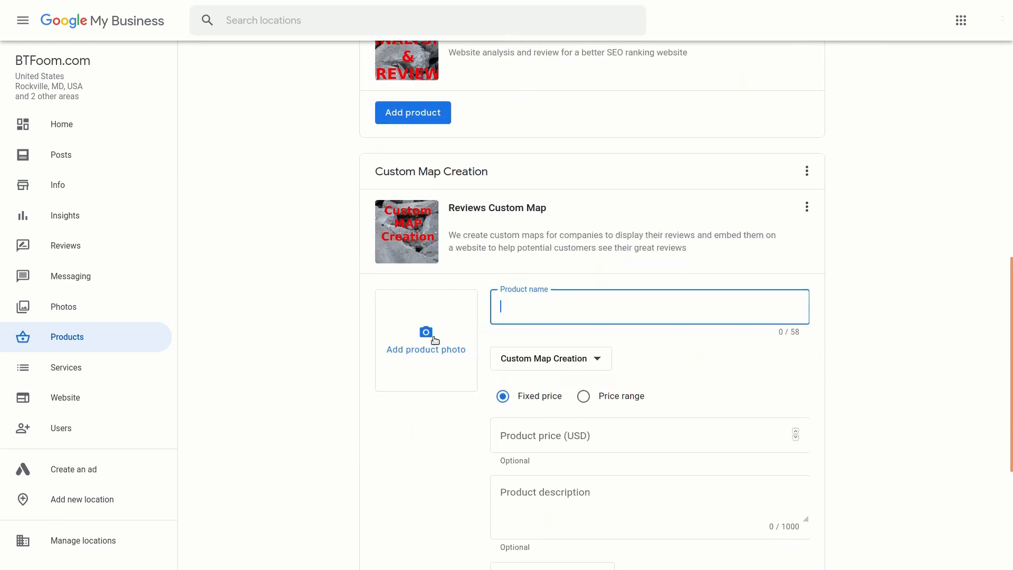
scroll(down, 3)
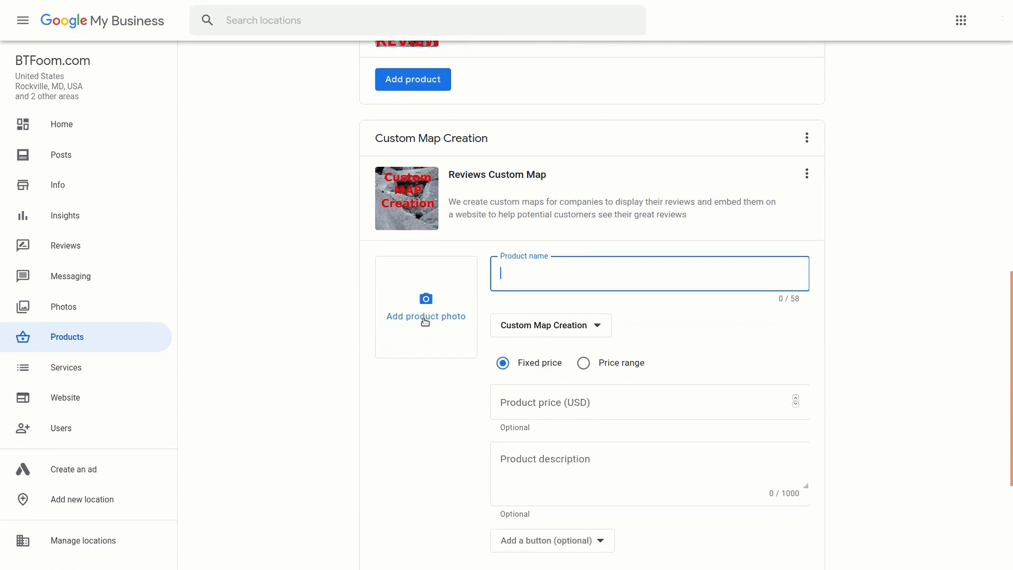
mouse_move(583, 431)
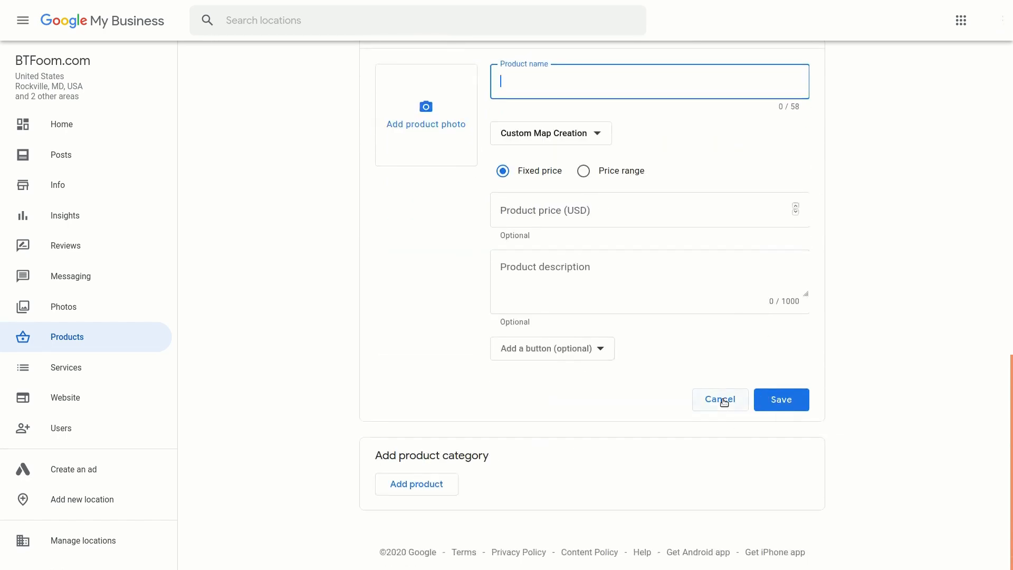
click(718, 398)
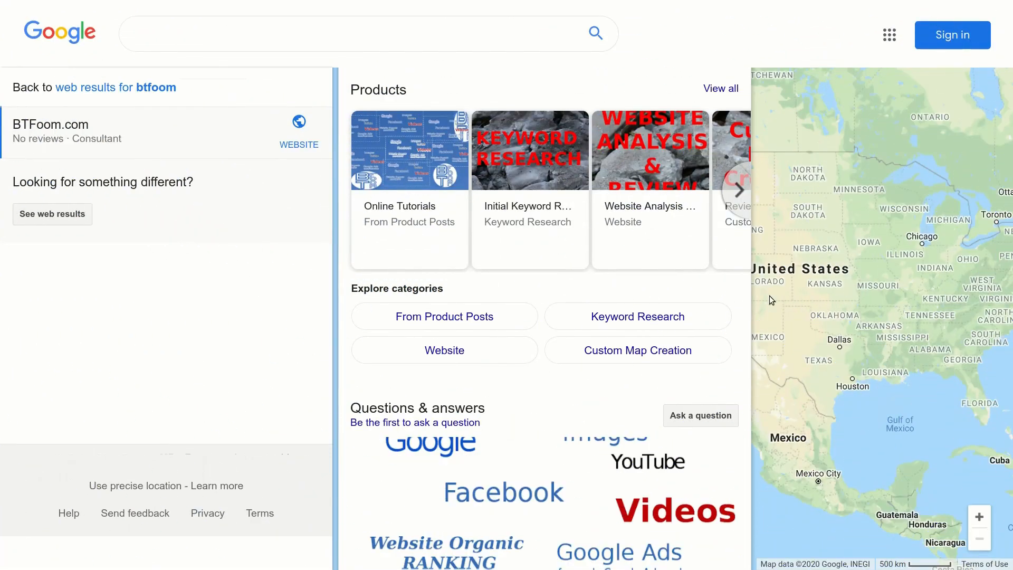
mouse_move(736, 298)
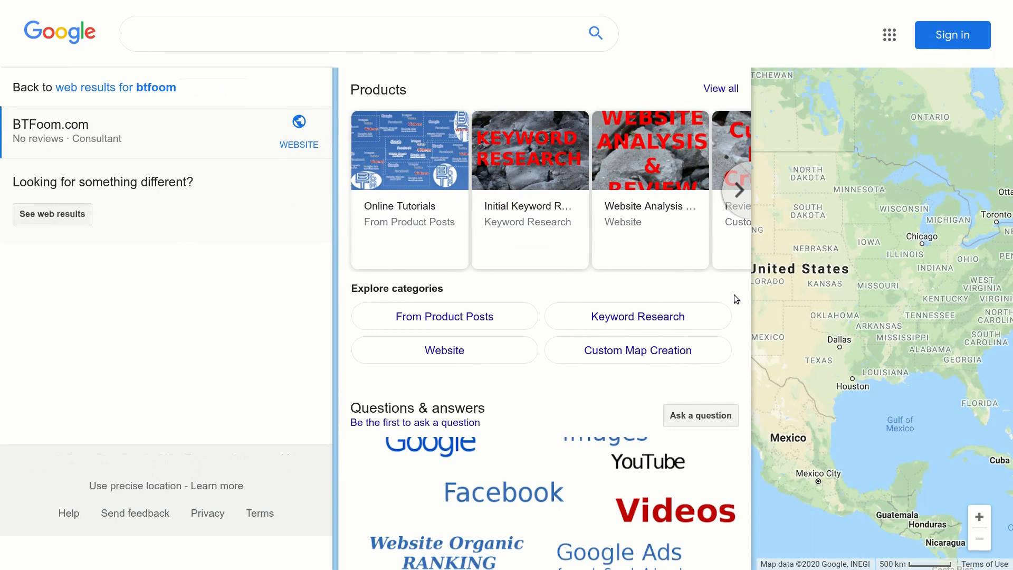
mouse_move(445, 316)
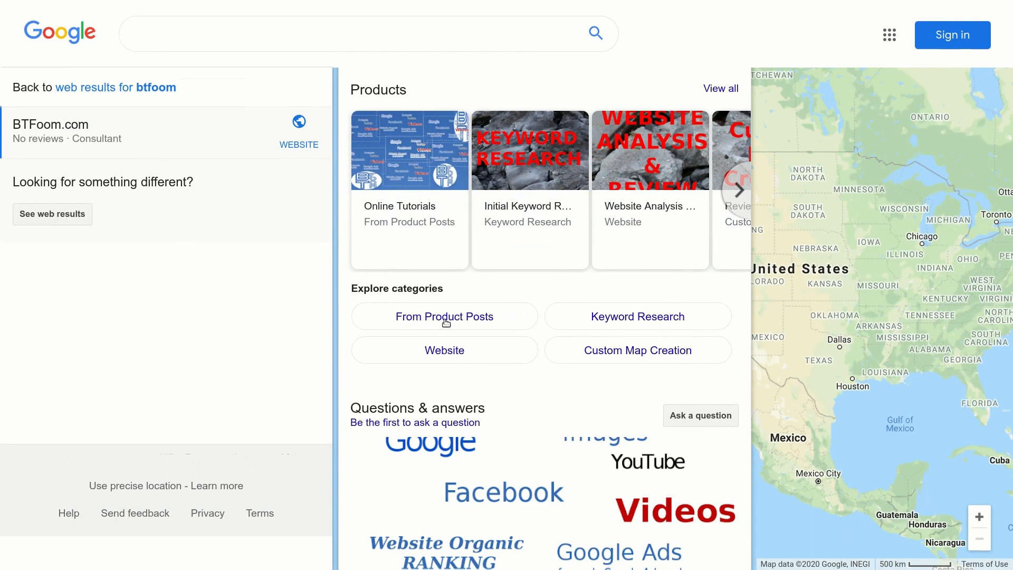
mouse_move(476, 323)
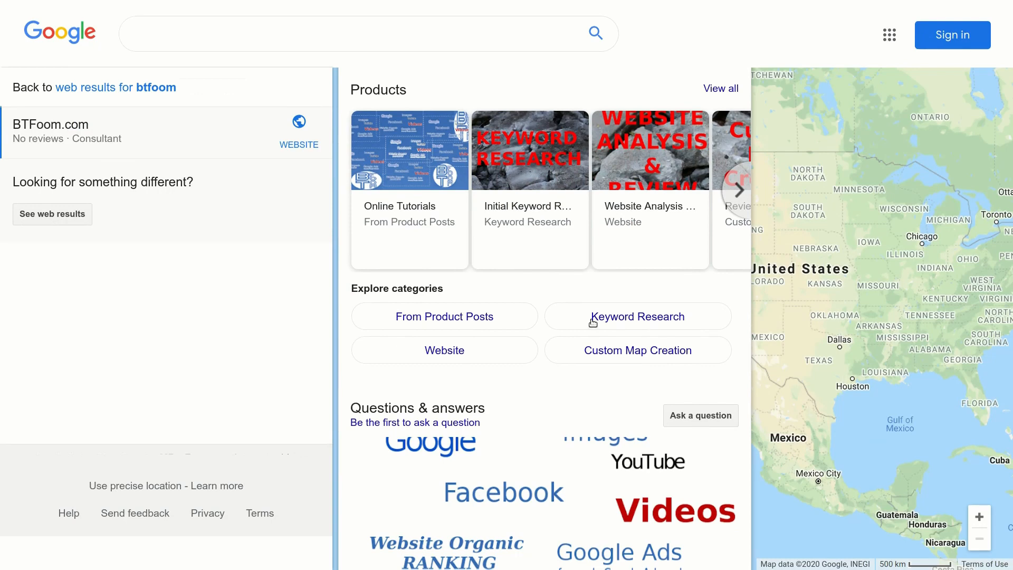
mouse_move(655, 352)
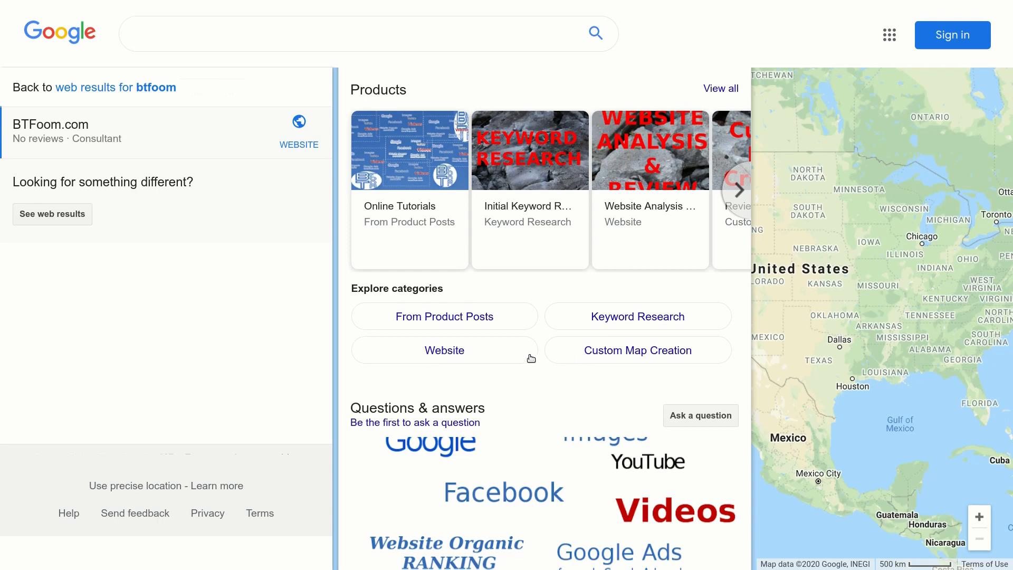
- Highlight the Explore categories heading, then search for 'post office new york'
double_click(366, 288)
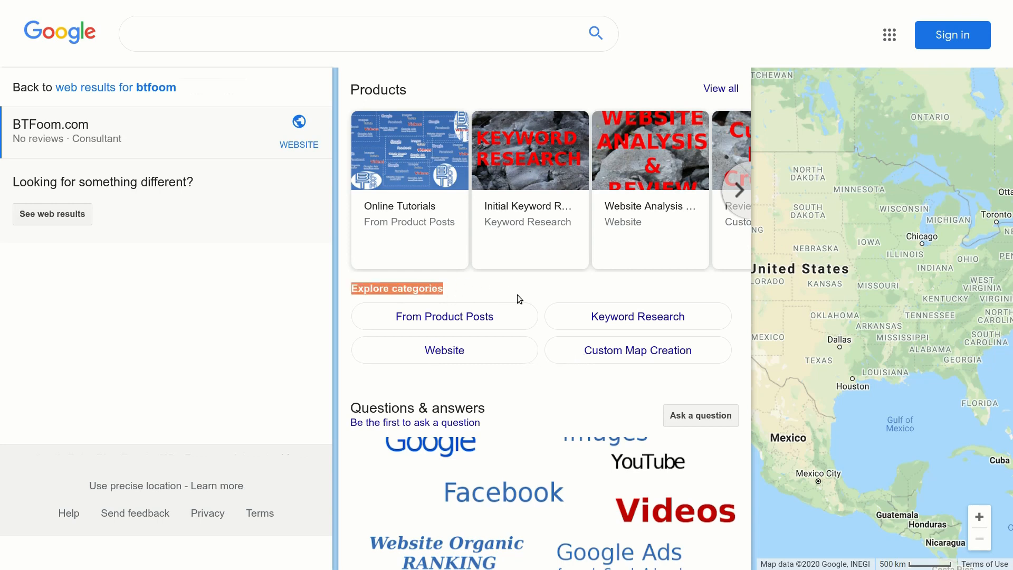
mouse_move(545, 289)
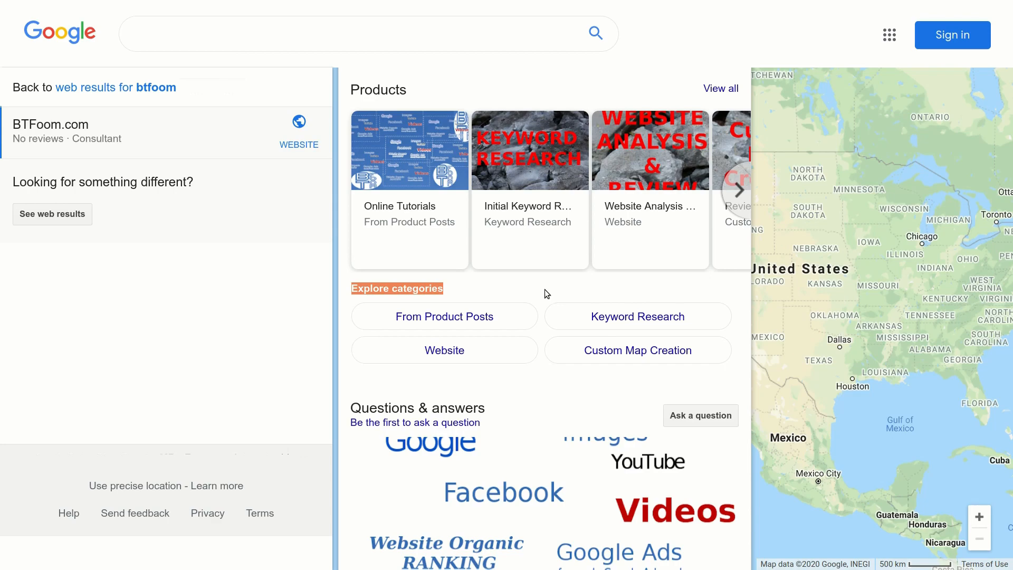
text(post office new york)
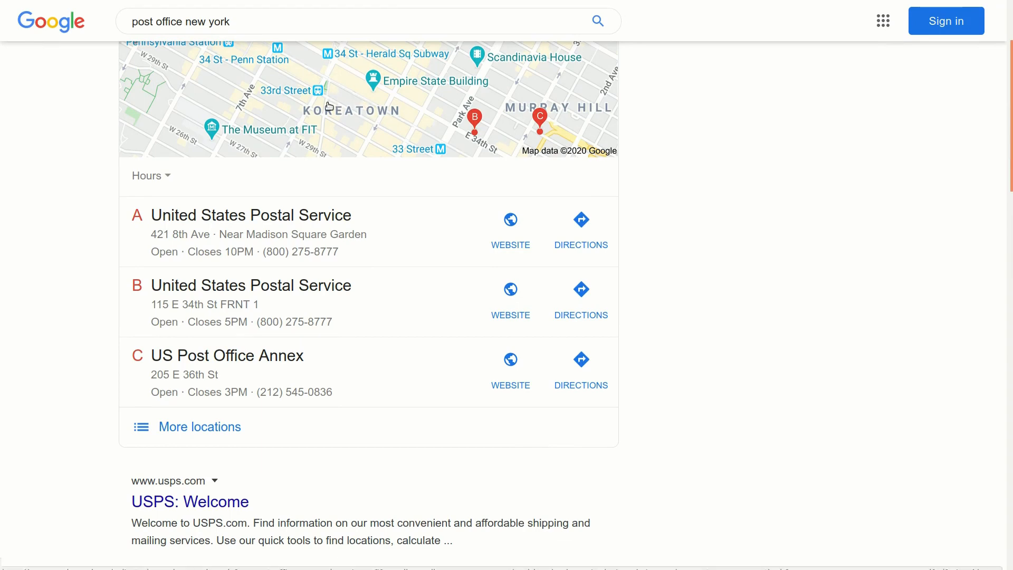
mouse_move(251, 284)
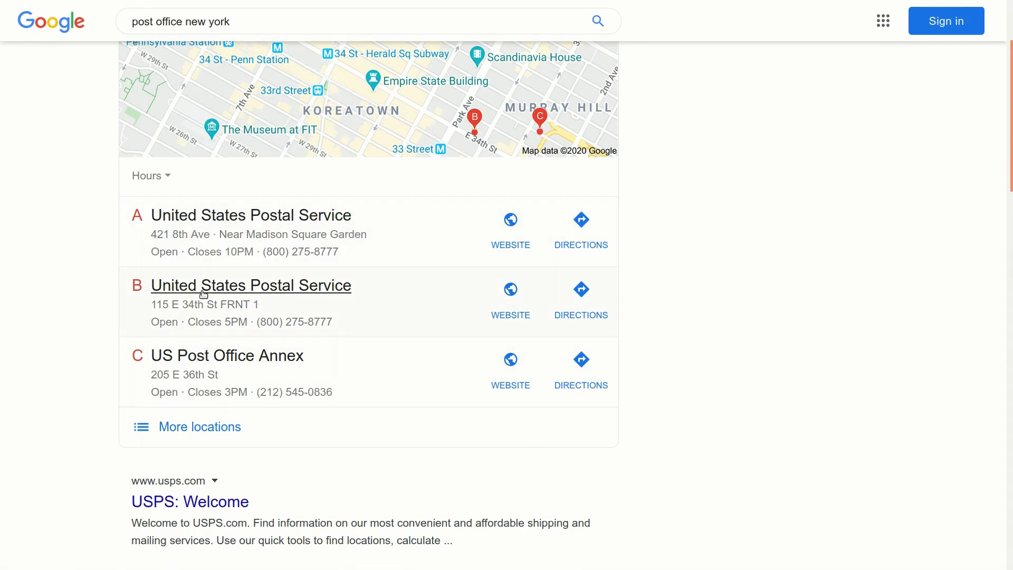
mouse_move(216, 339)
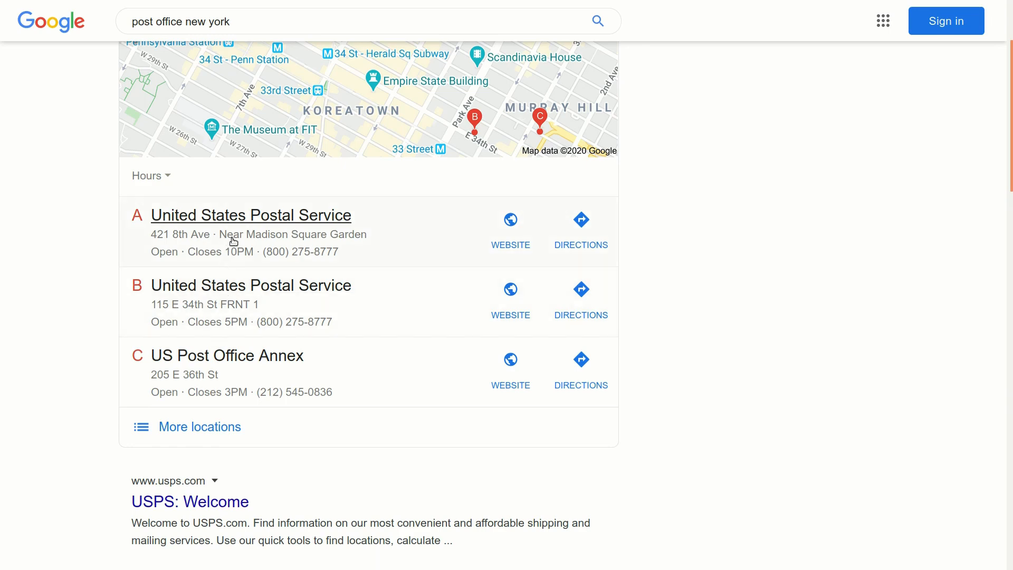
mouse_move(216, 218)
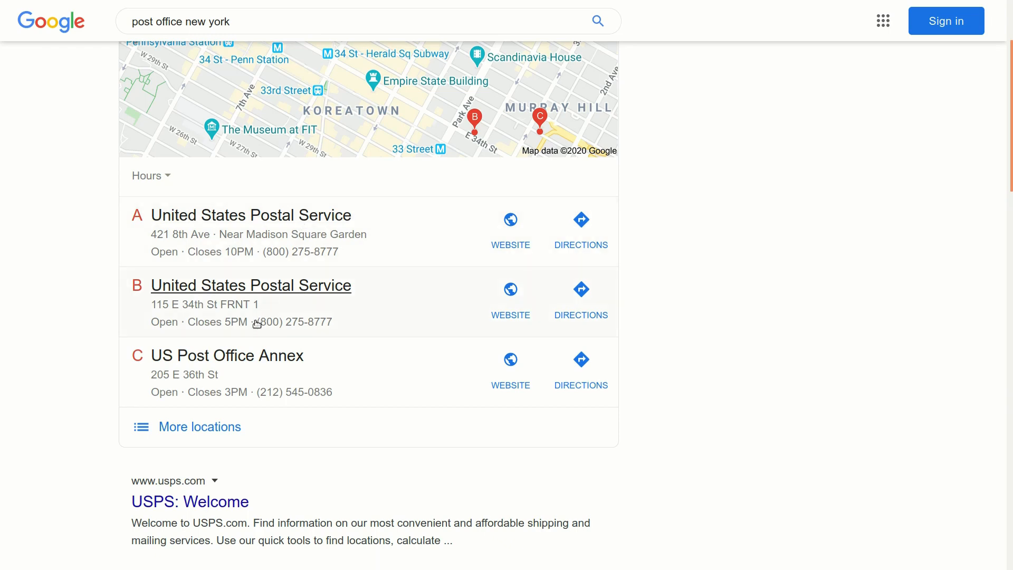
mouse_move(315, 333)
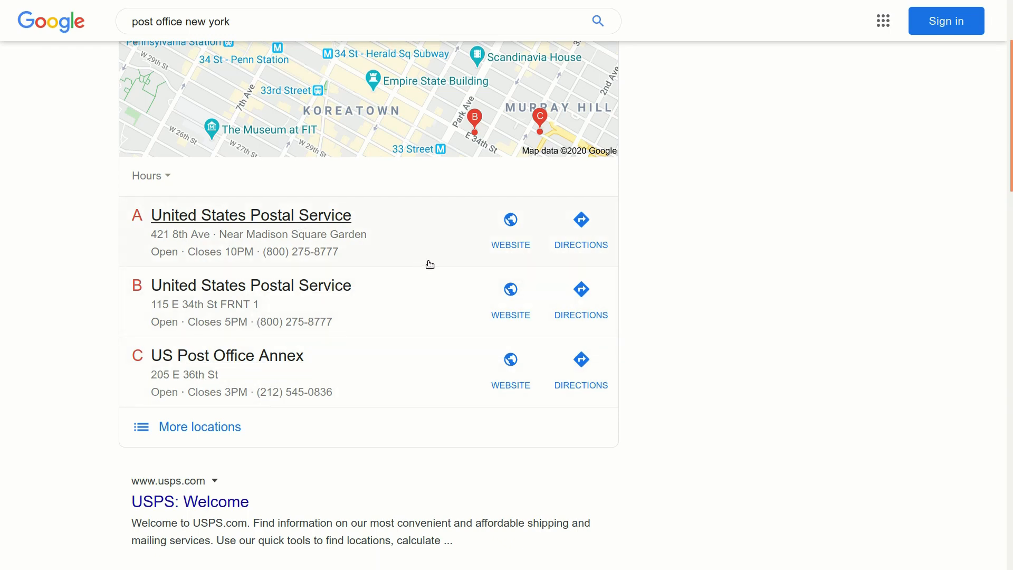
mouse_move(745, 220)
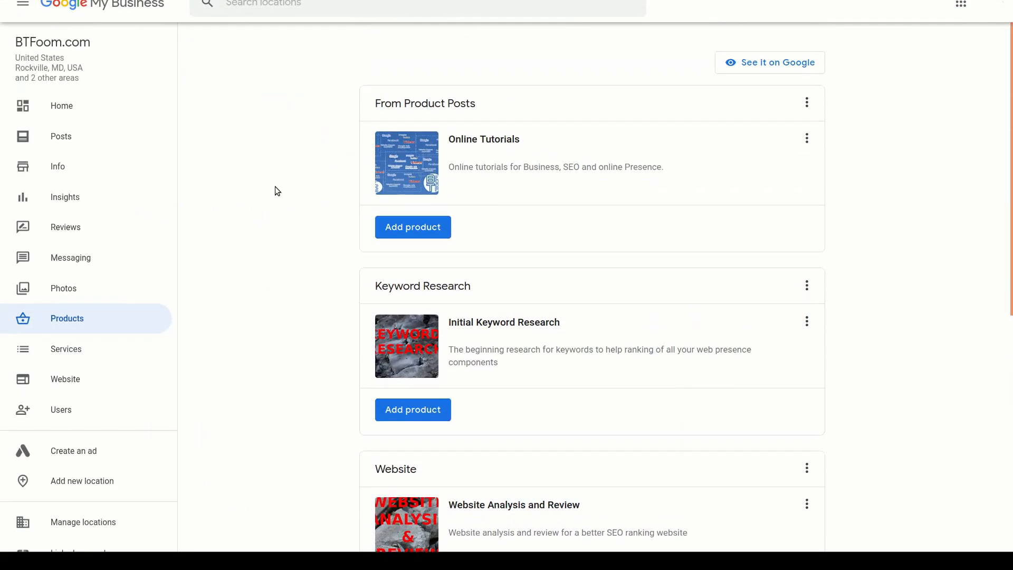
mouse_move(90, 106)
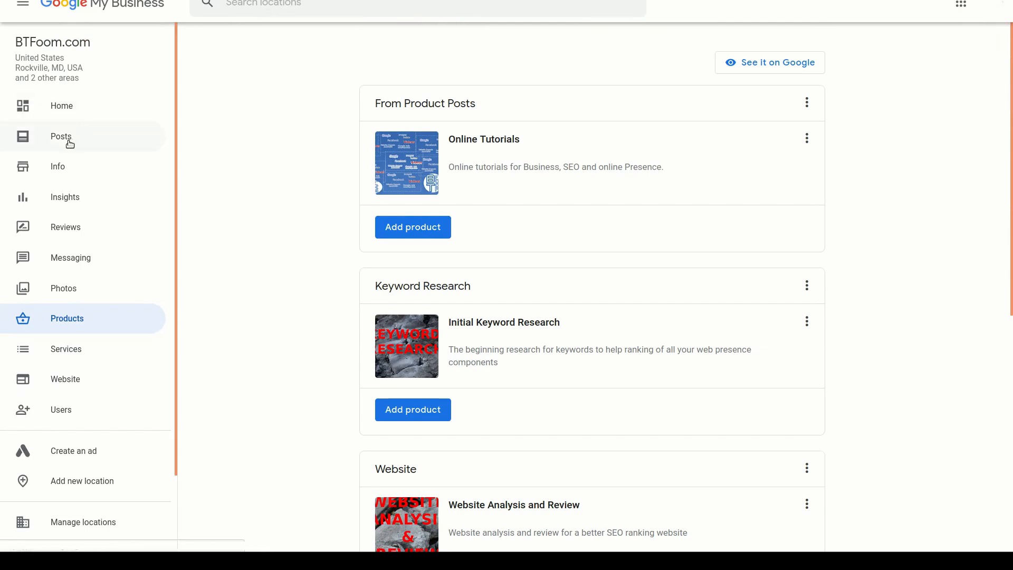
- Show BTFoom.com's Posts page with the Free SEO Web Presence Inspection post
click(61, 137)
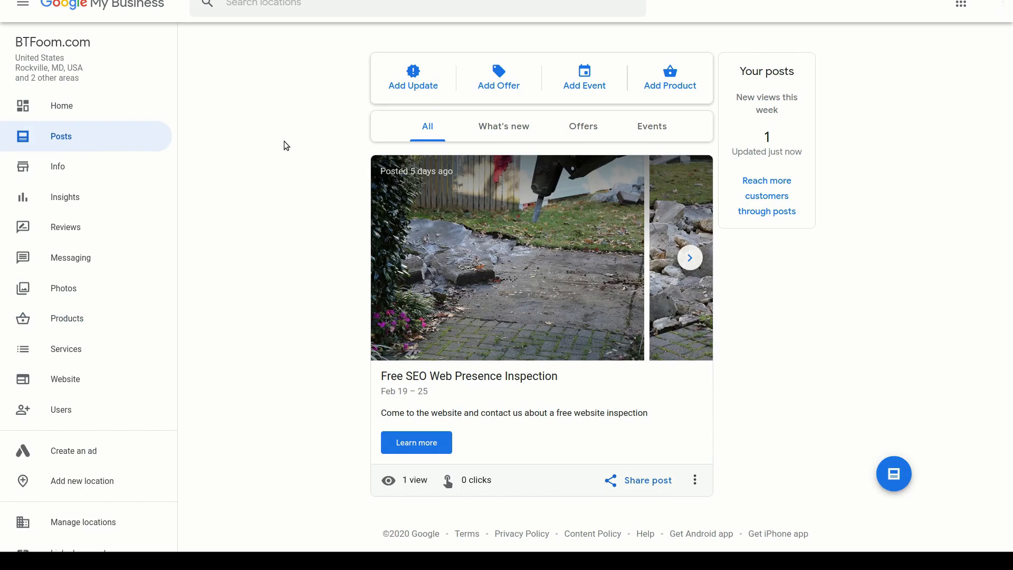
mouse_move(264, 246)
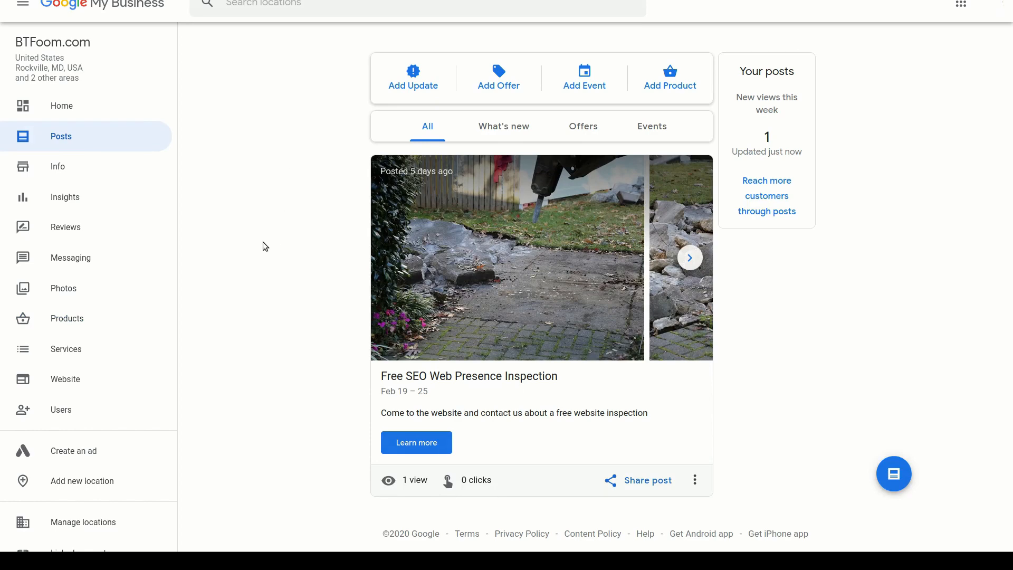
mouse_move(280, 282)
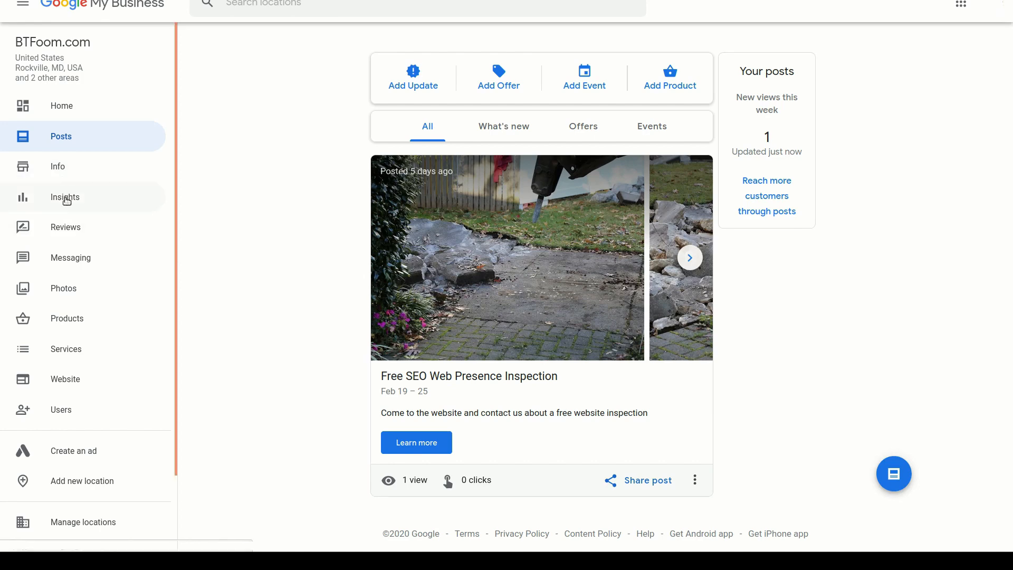
mouse_move(53, 232)
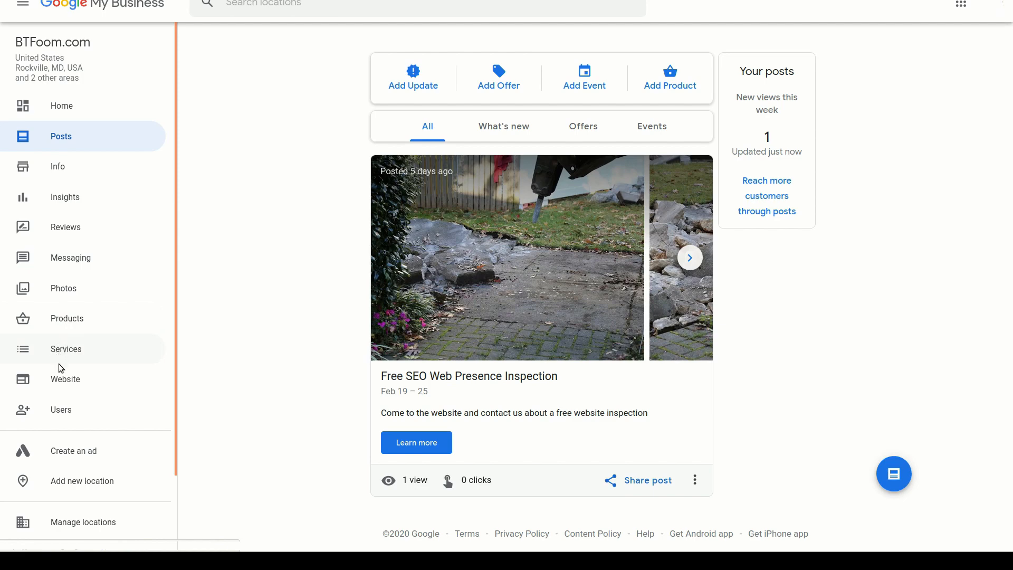
mouse_move(61, 409)
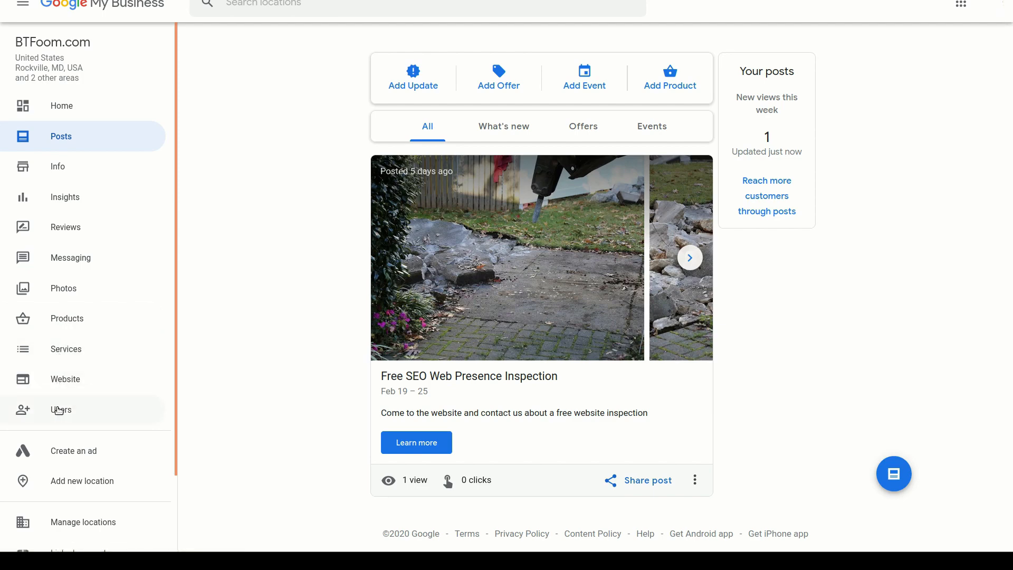
mouse_move(62, 106)
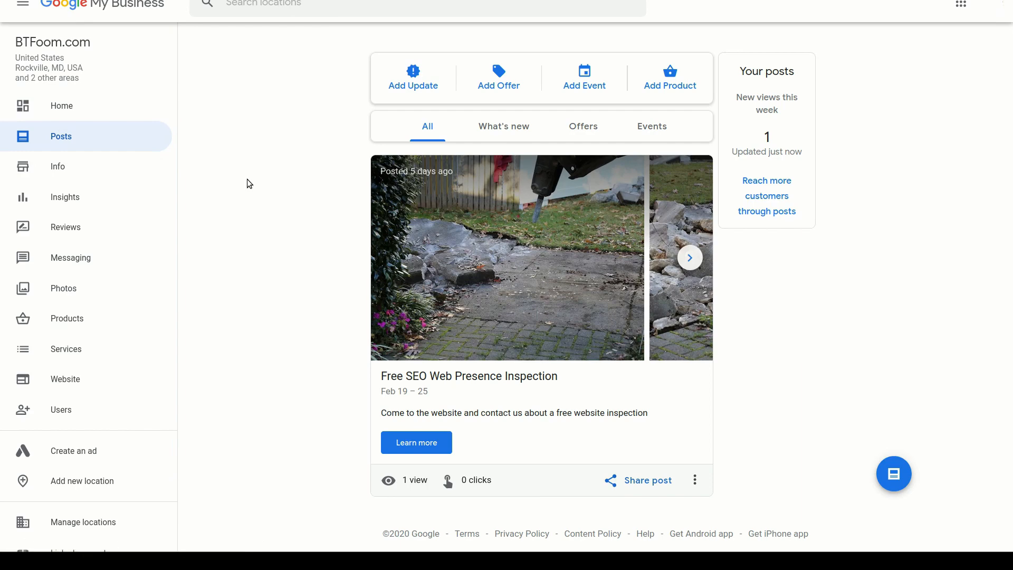
mouse_move(263, 186)
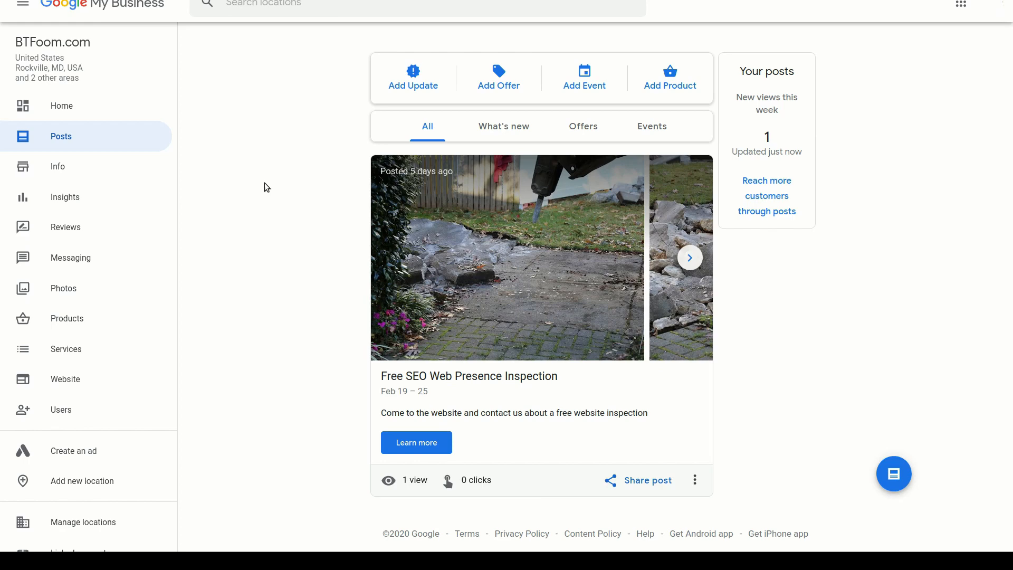